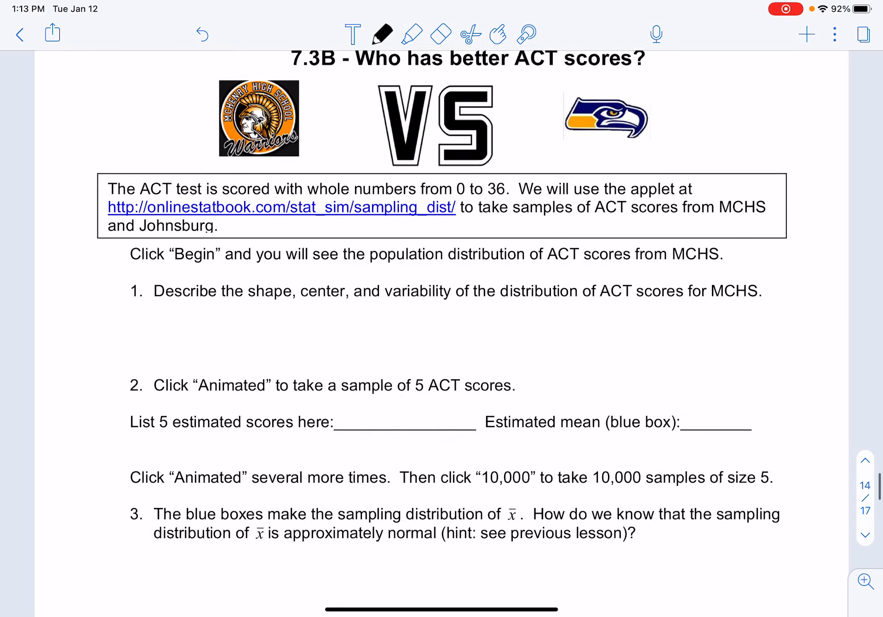
Step: Scroll down the ACT scores worksheet toward the applet link
scroll(down, 3)
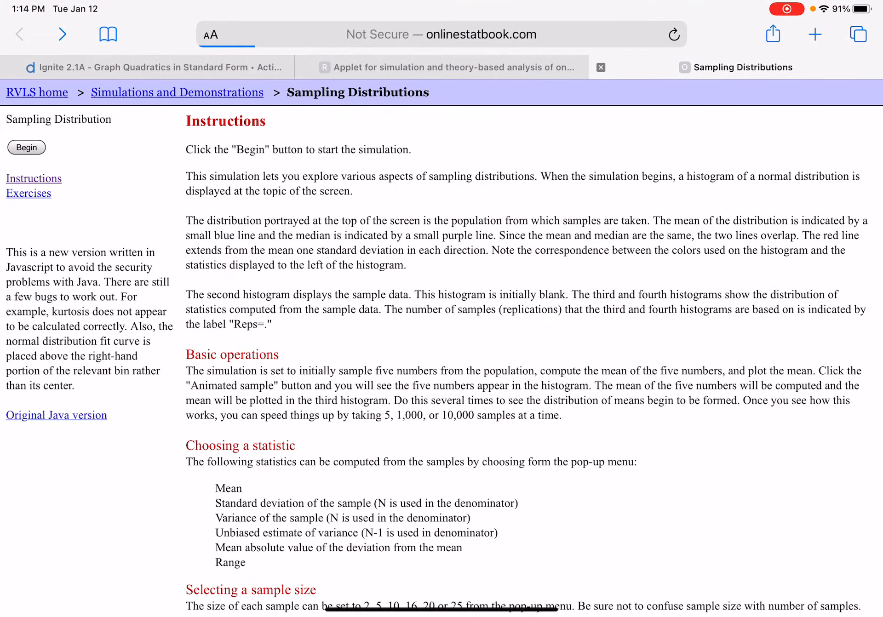
Step: Start the applet, test-sketch and reset the population, keeping Normal with mean 16, sd 5
click(26, 148)
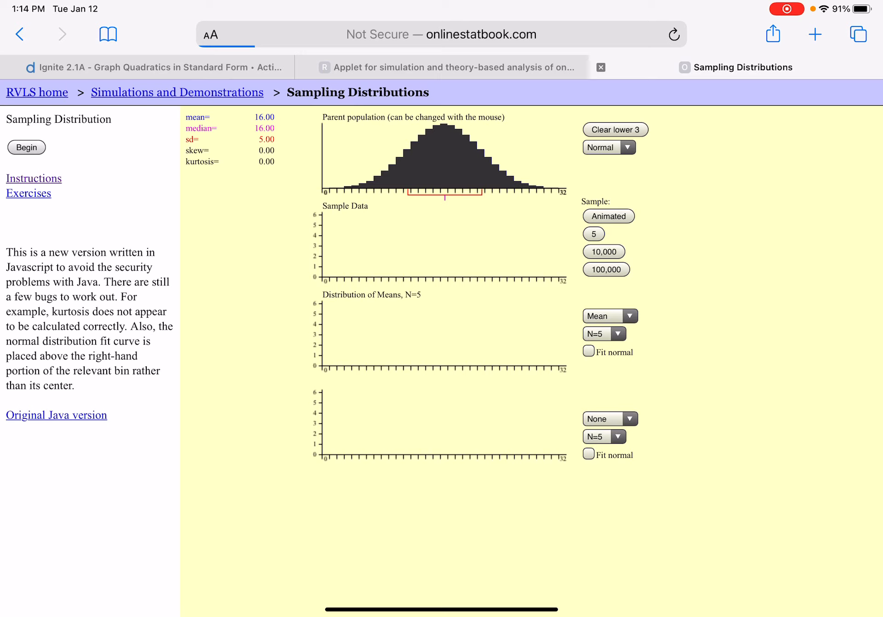
drag(496, 168, 541, 147)
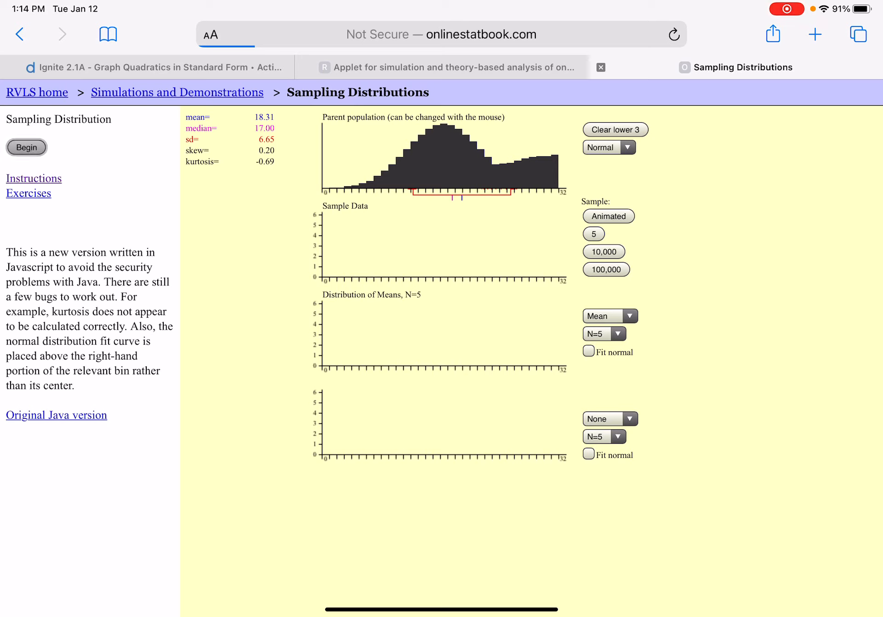
click(628, 147)
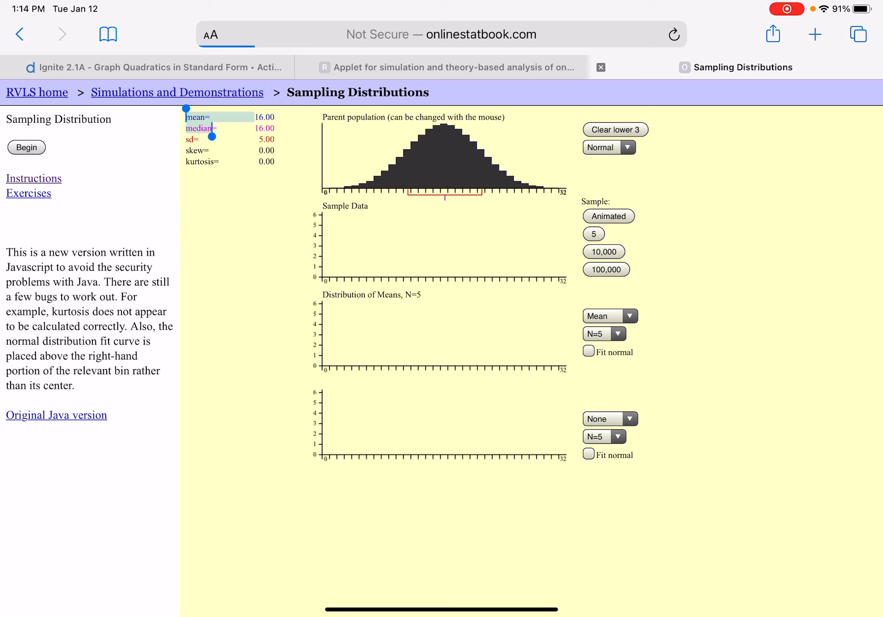
drag(194, 117, 270, 162)
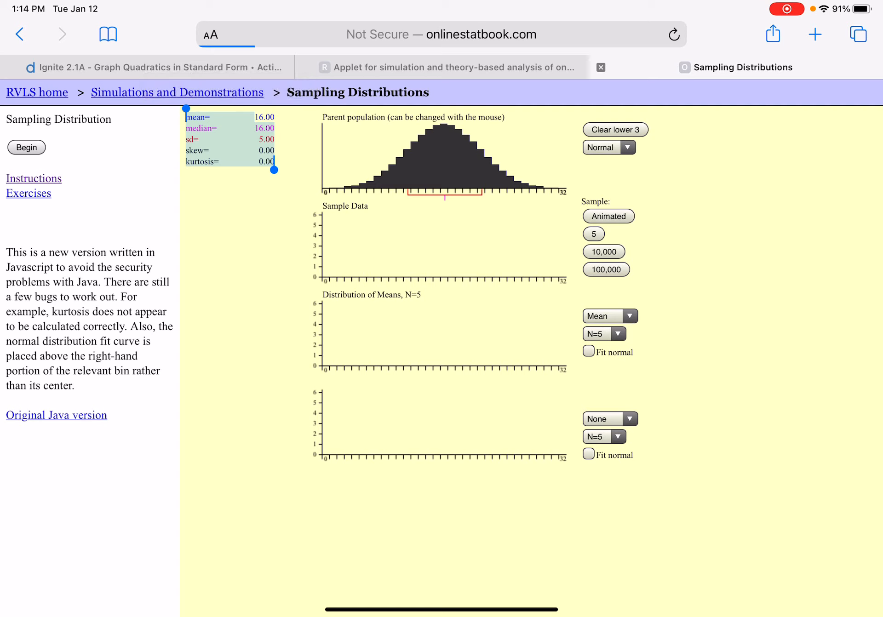
click(609, 147)
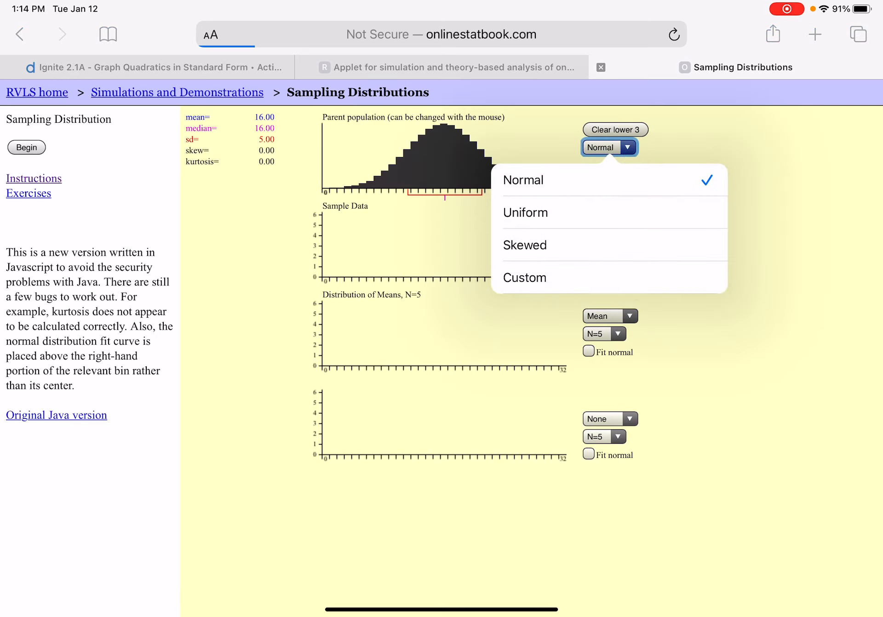
click(523, 180)
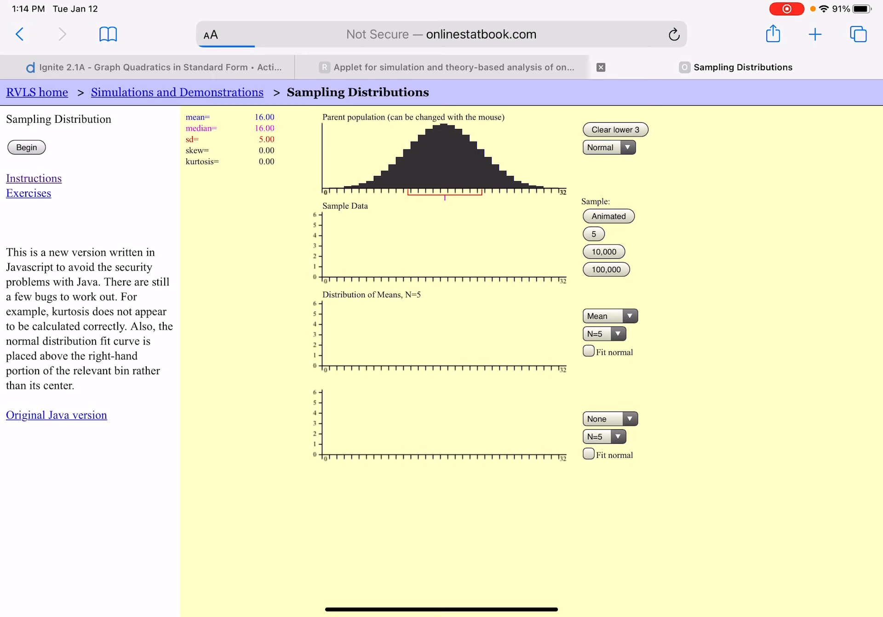
Step: Draw one animated sample of five scores, then swipe back to the Notability worksheet
click(594, 234)
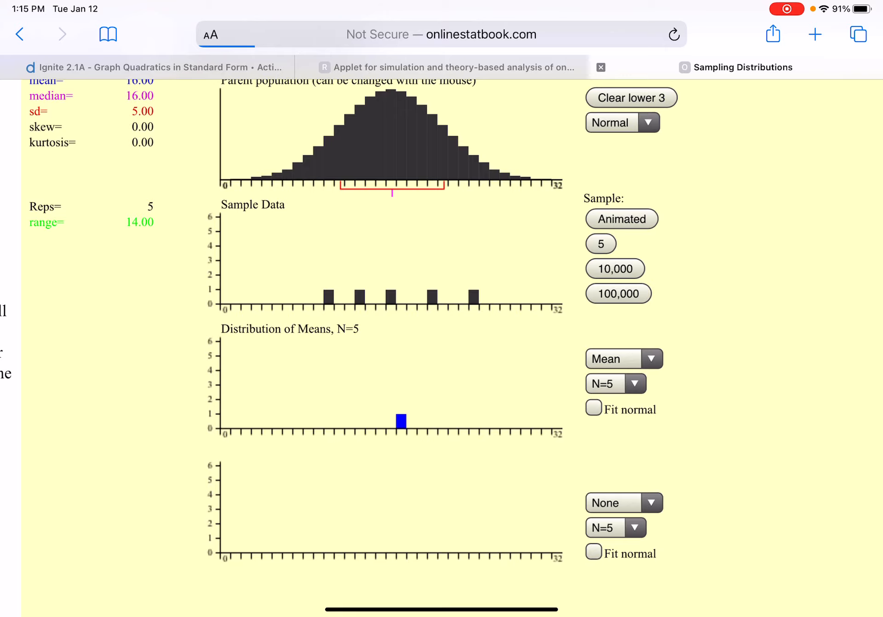
drag(259, 195, 564, 449)
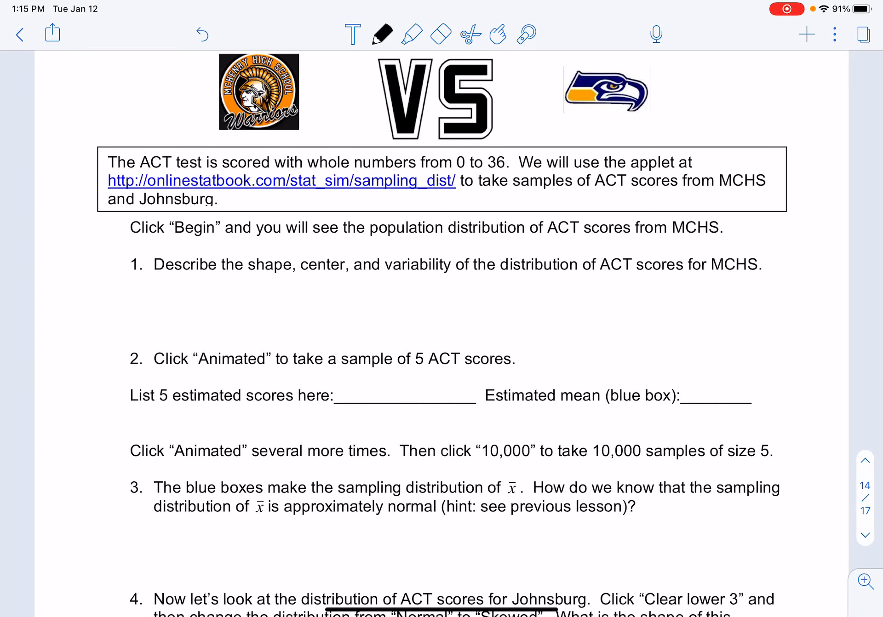
Step: In pink ink, circle the blank and write x̄=17 and 'Approx Normal, μ=16, σ=5'
click(379, 33)
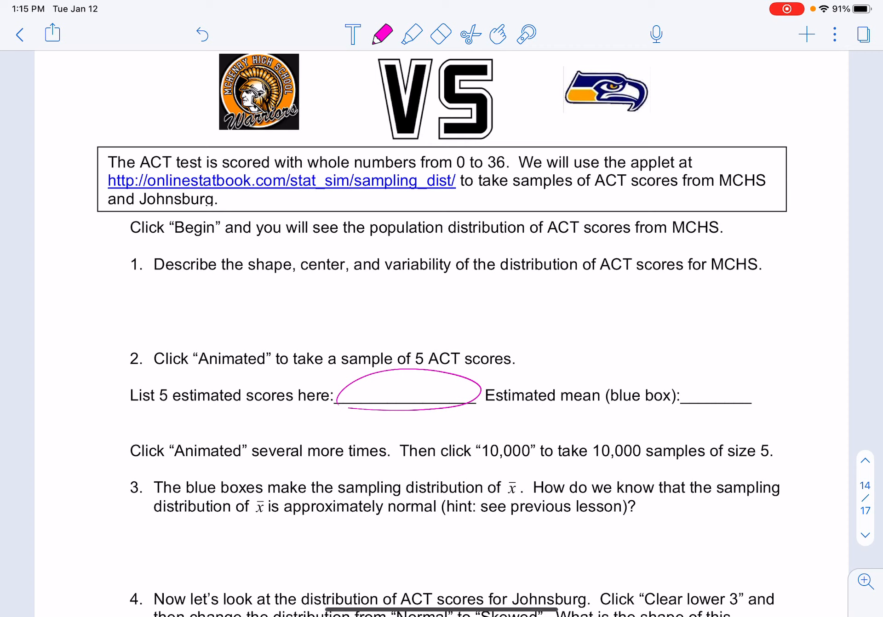
drag(693, 394, 715, 400)
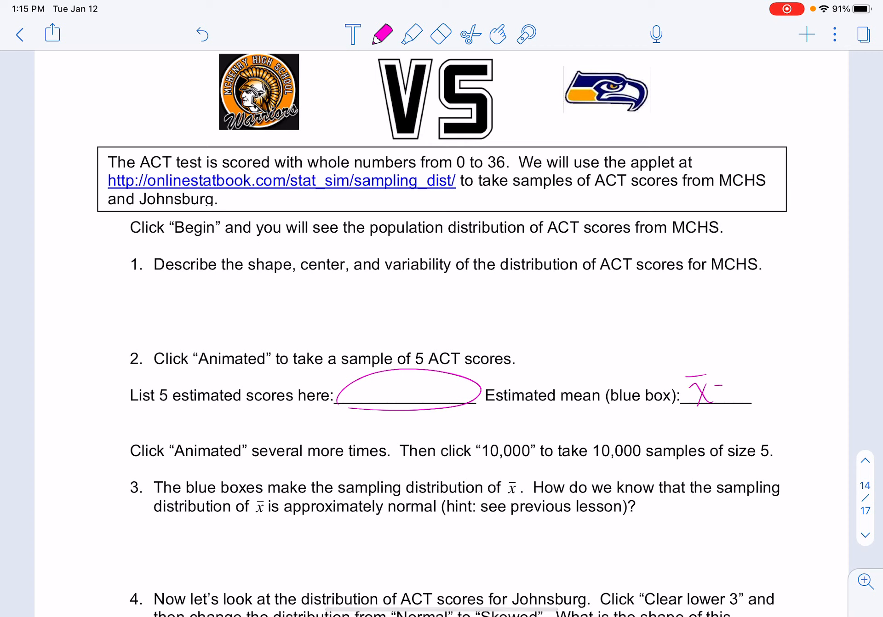
text(=17)
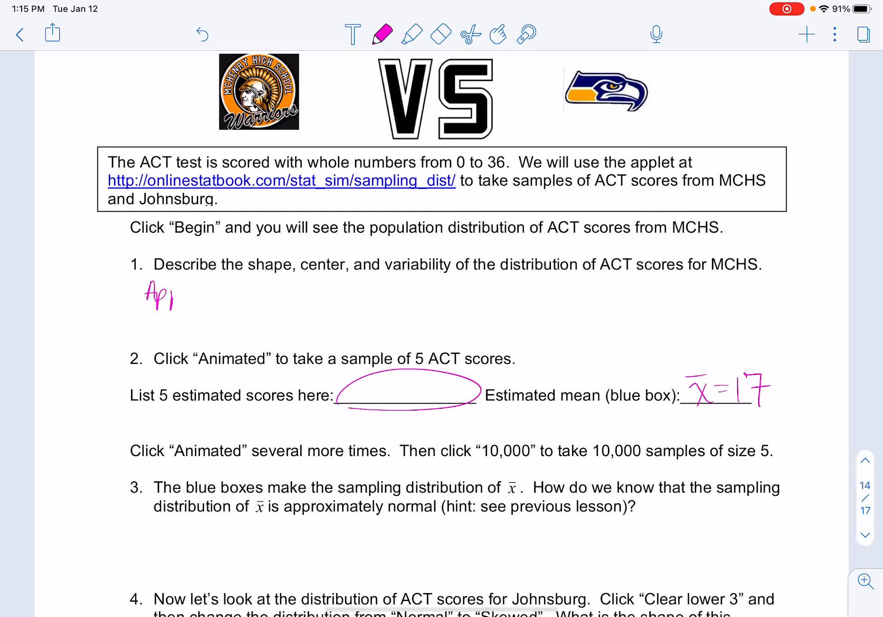
text(Approx Normal, μ=16, σ)
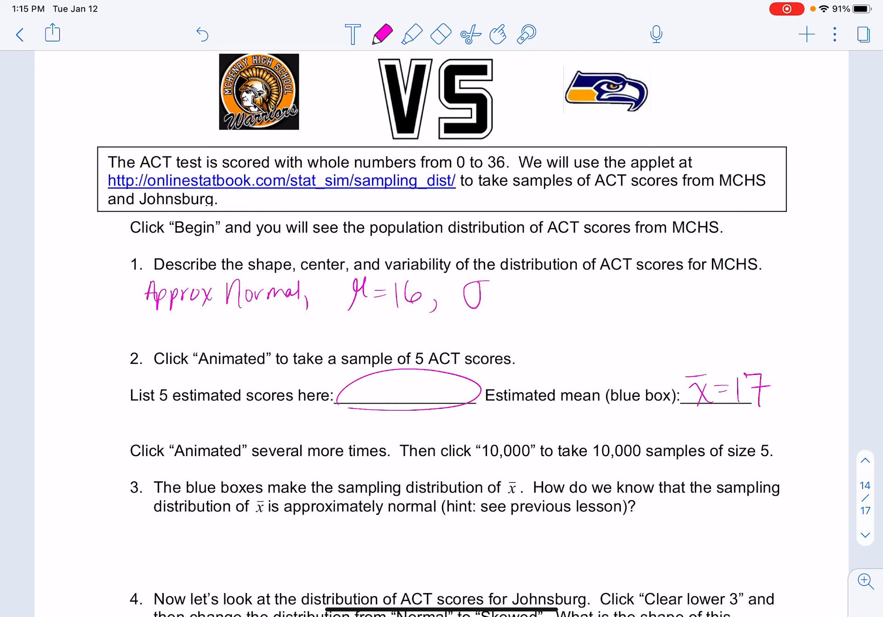
text(=5)
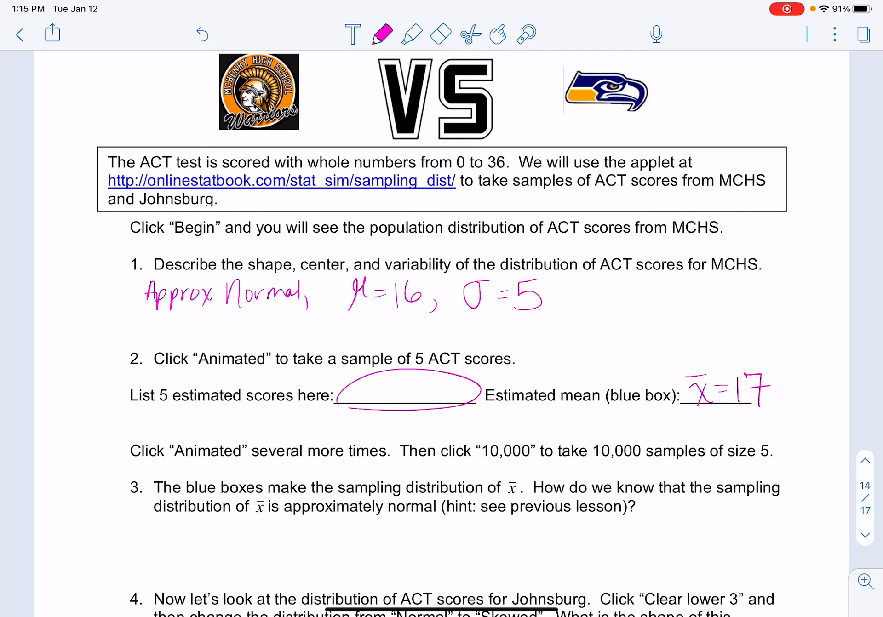
scroll(down, 3)
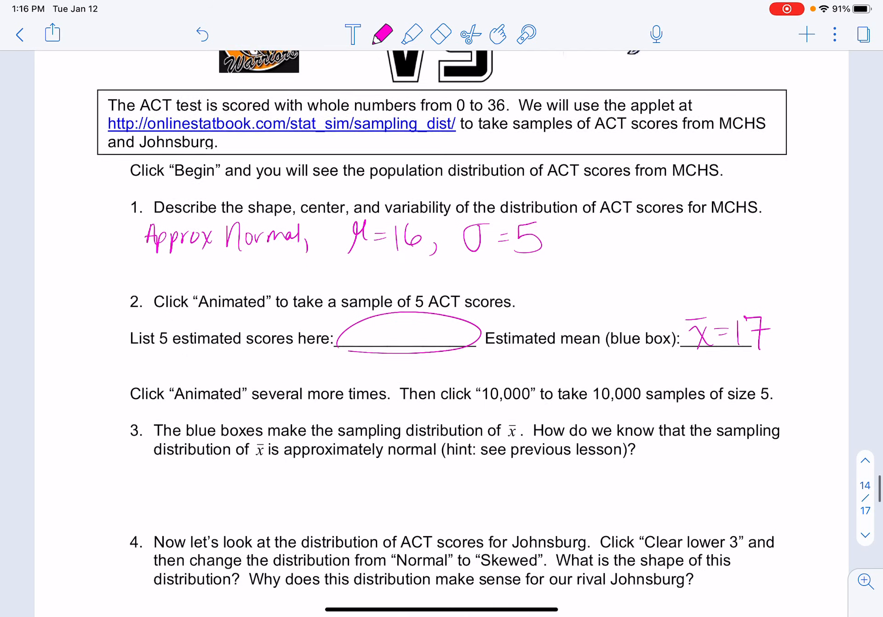
scroll(down, 3)
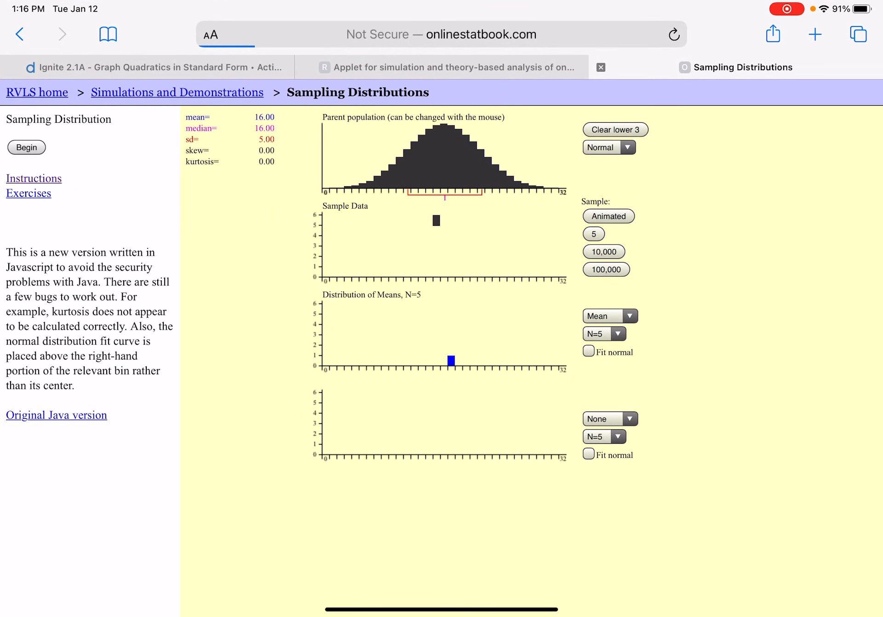
Step: Draw four more animated samples of five, accumulating five sample means around 16–17
click(593, 234)
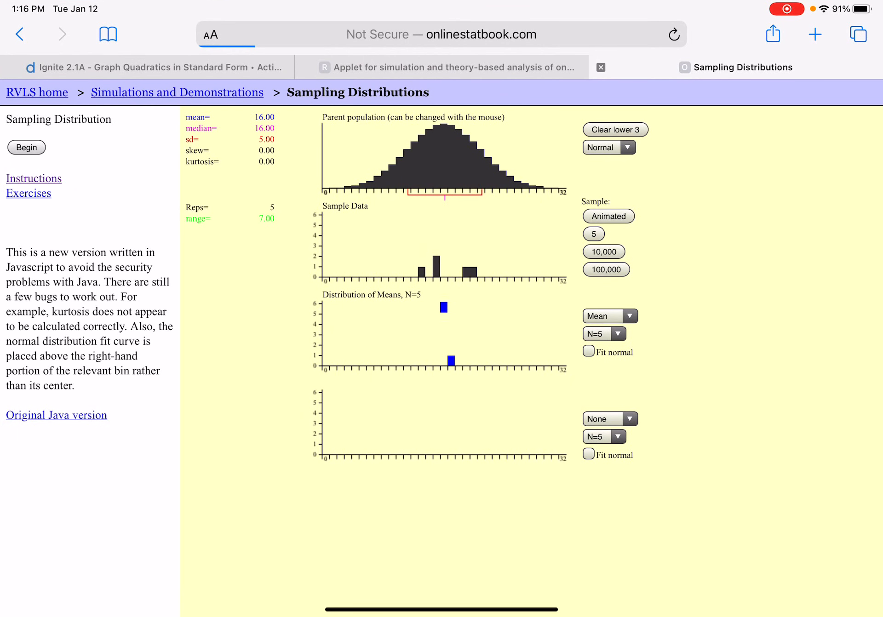
click(594, 234)
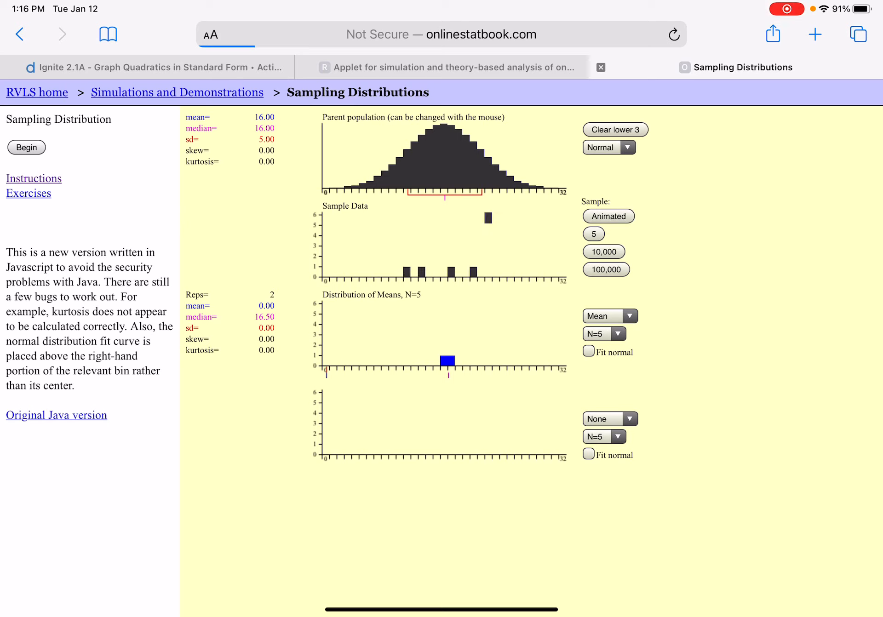
click(594, 234)
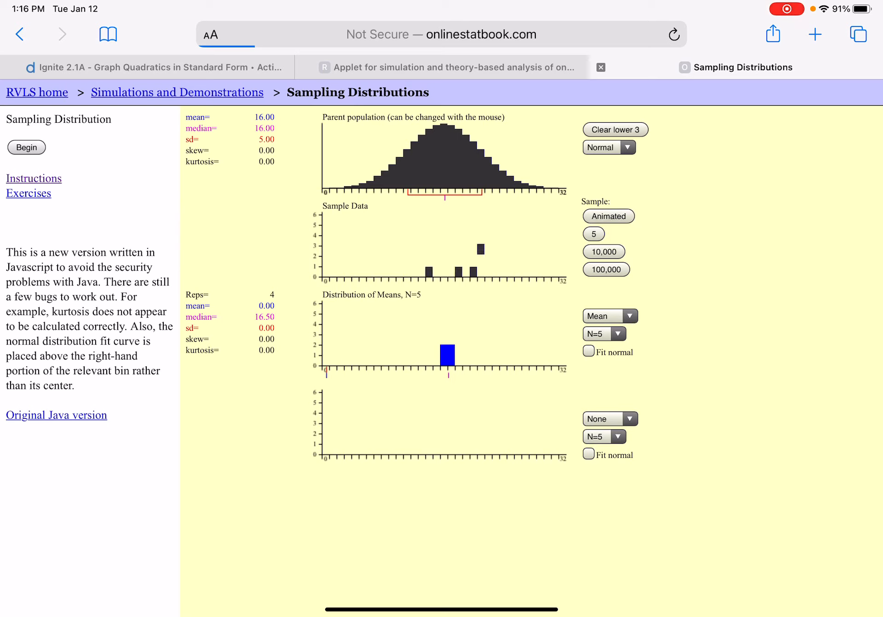
click(593, 234)
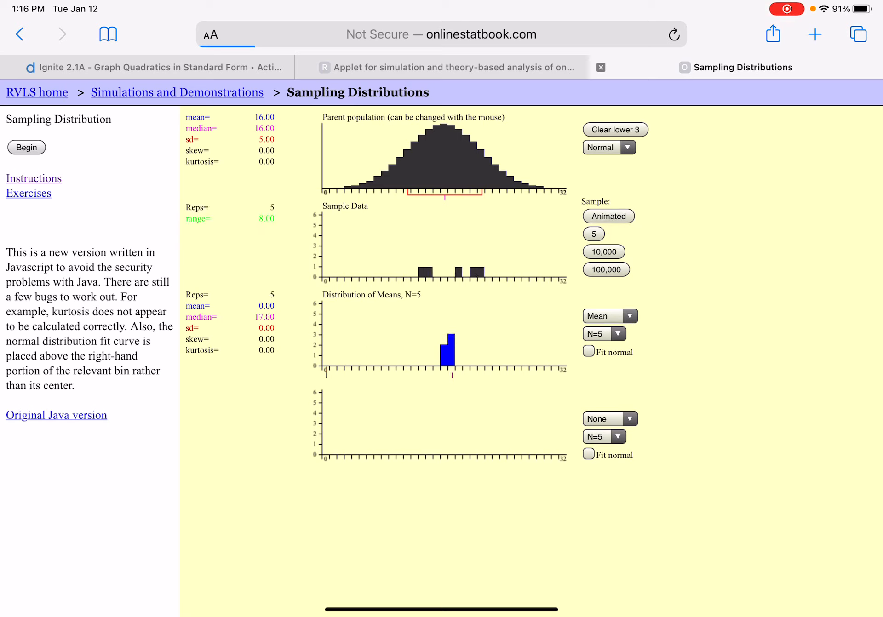
Step: Add 10,000 samples of size 5, giving 10,005 means in a mound near 16
click(604, 252)
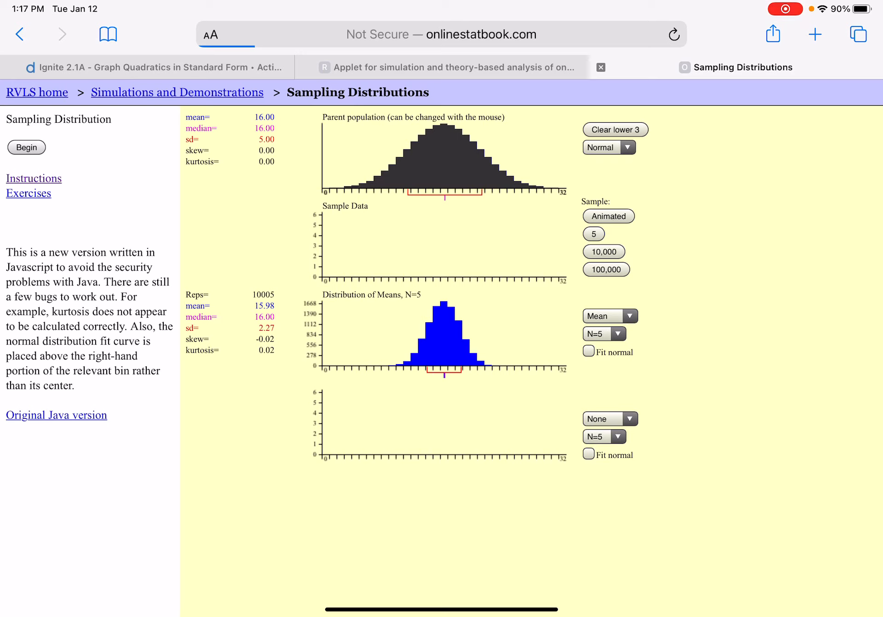
double_click(263, 317)
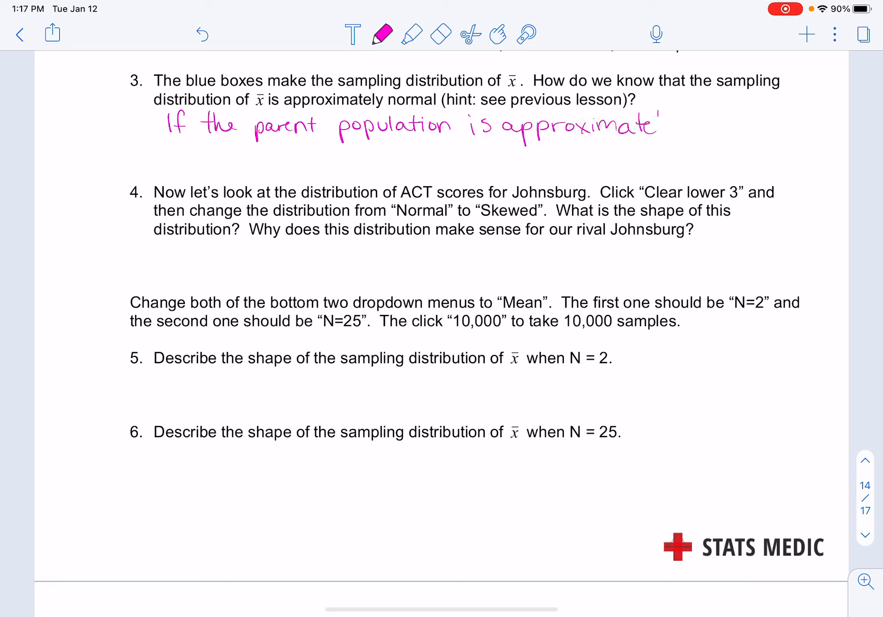
Step: Handwrite 'If the parent population is approximately Normal, then the sampling distribution…' under question 3
text(ly Normal,)
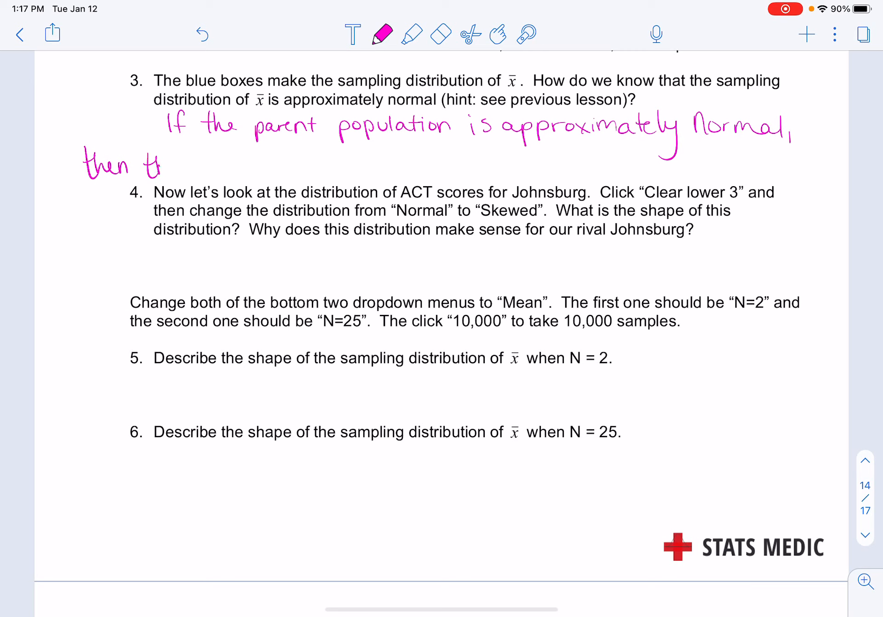
text(the samp)
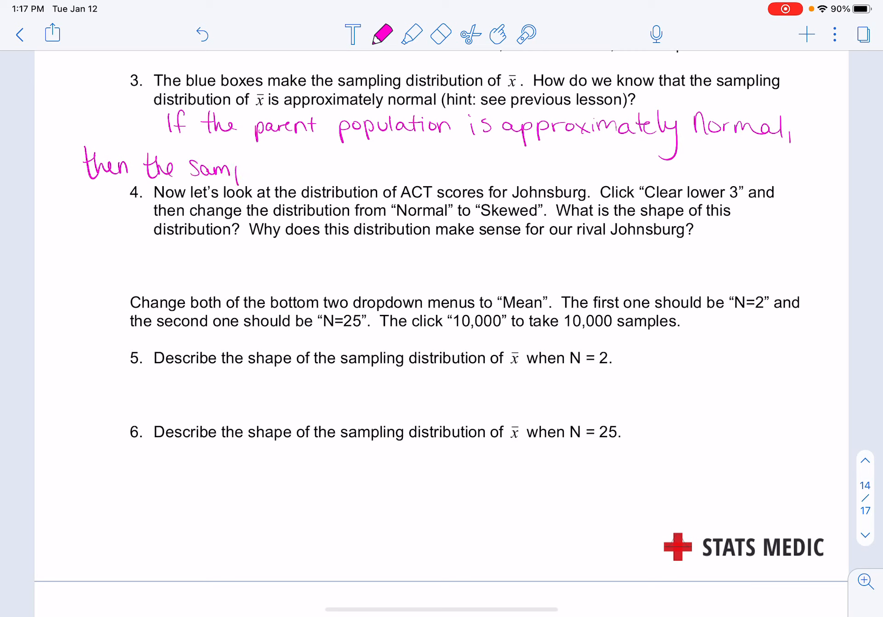
drag(219, 167, 316, 166)
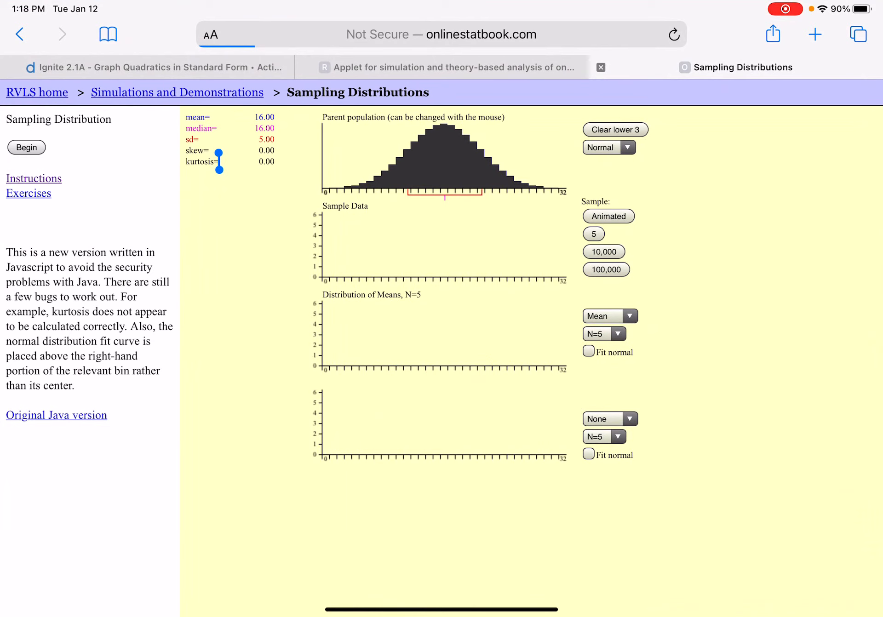
Step: Switch the parent population to Skewed (mean 8.08, median 7, sd 6.22)
click(628, 147)
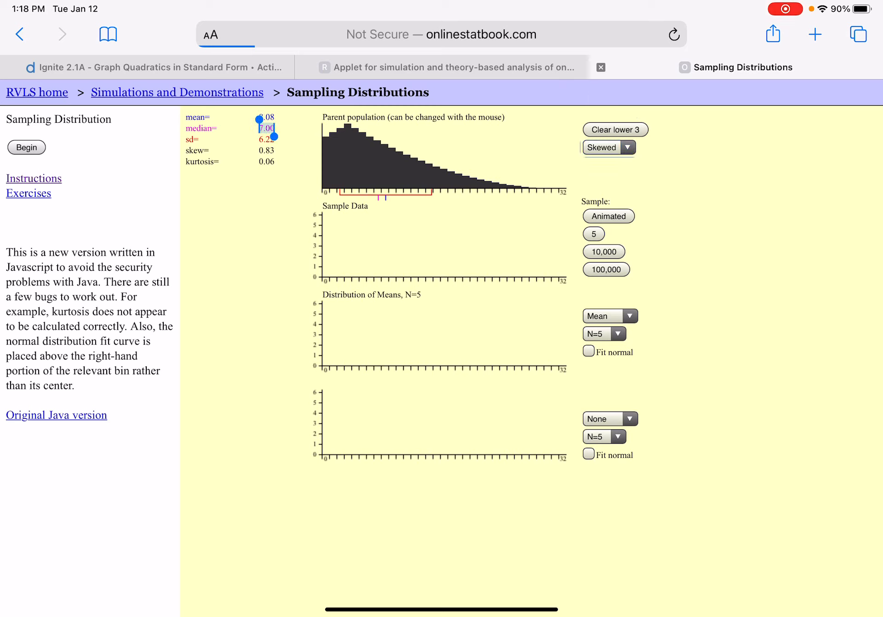
double_click(266, 128)
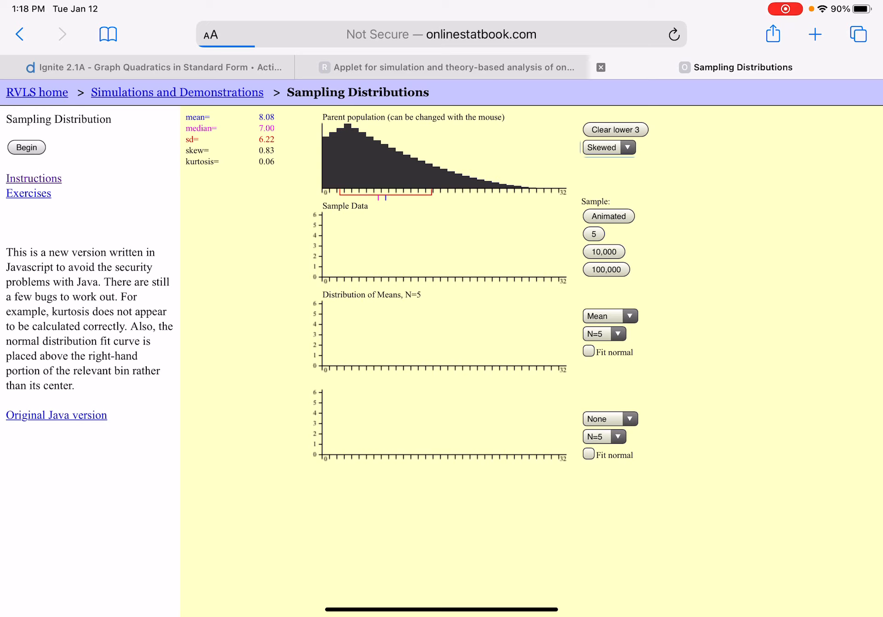
Step: Set sample size to 2, draw two animated samples, then add 10,000 samples
click(616, 334)
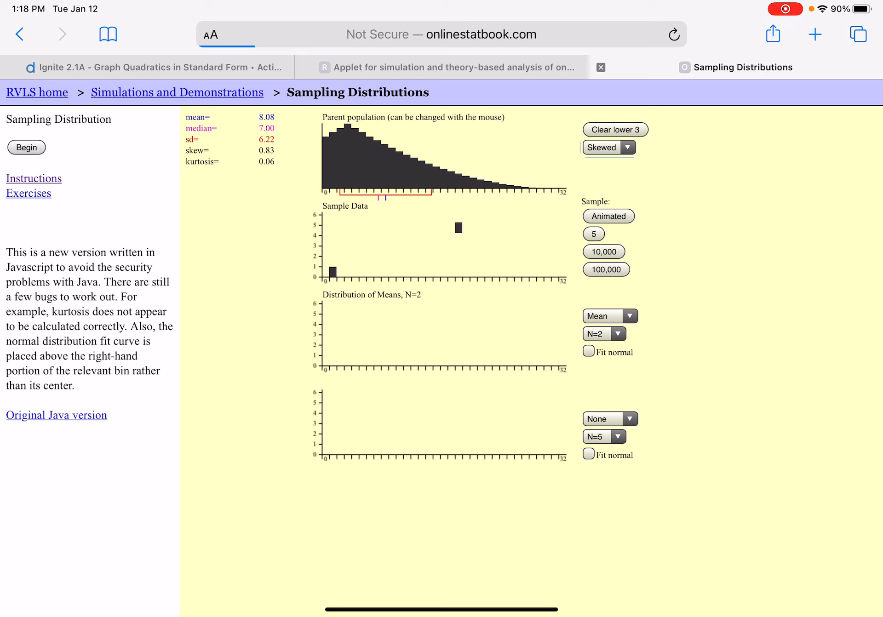
click(594, 235)
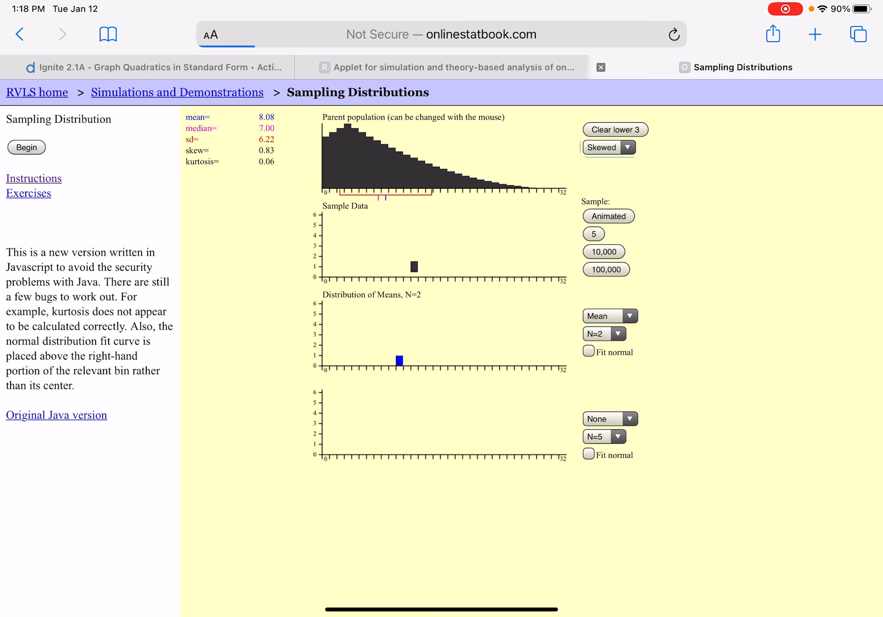
click(594, 234)
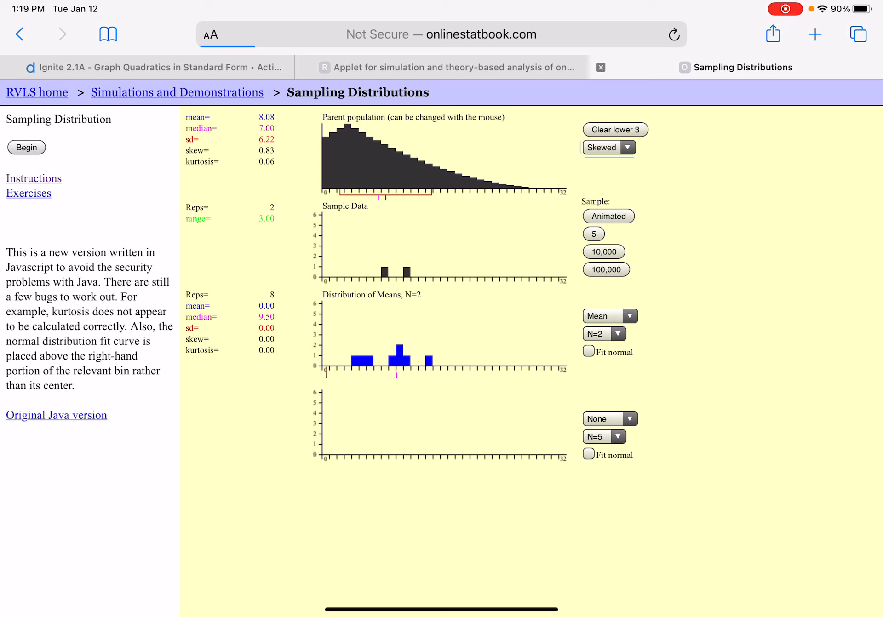
click(604, 252)
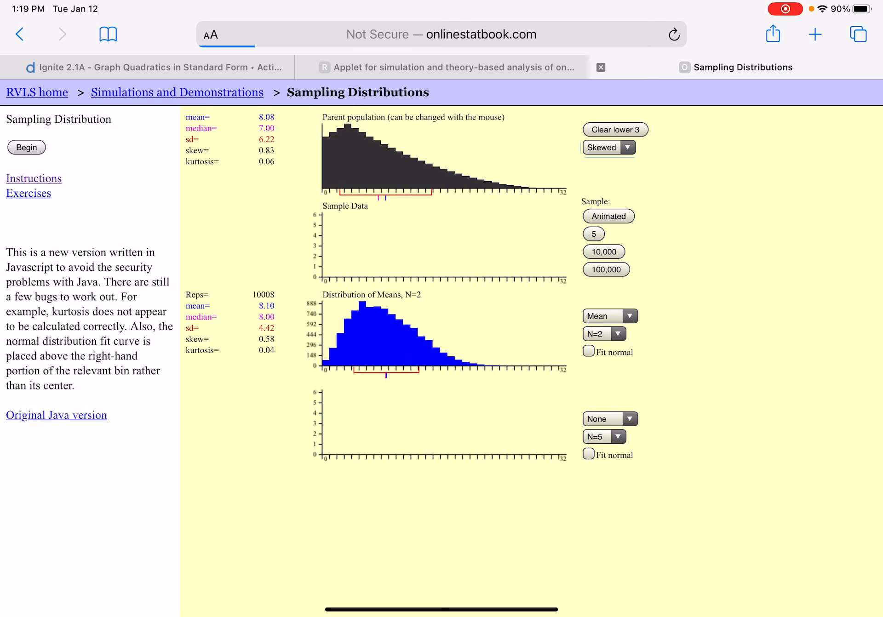
Step: Clear the sample and means plots, keeping the skewed population with N=2
double_click(357, 206)
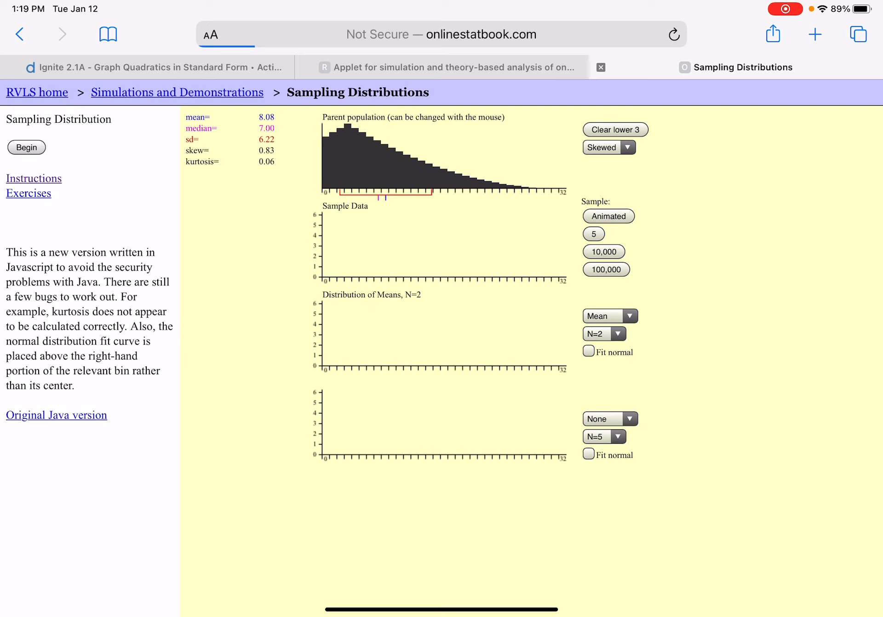
Step: Set the sample size to N=25, run several animated samples, then simulate 10,000 sample means
click(618, 334)
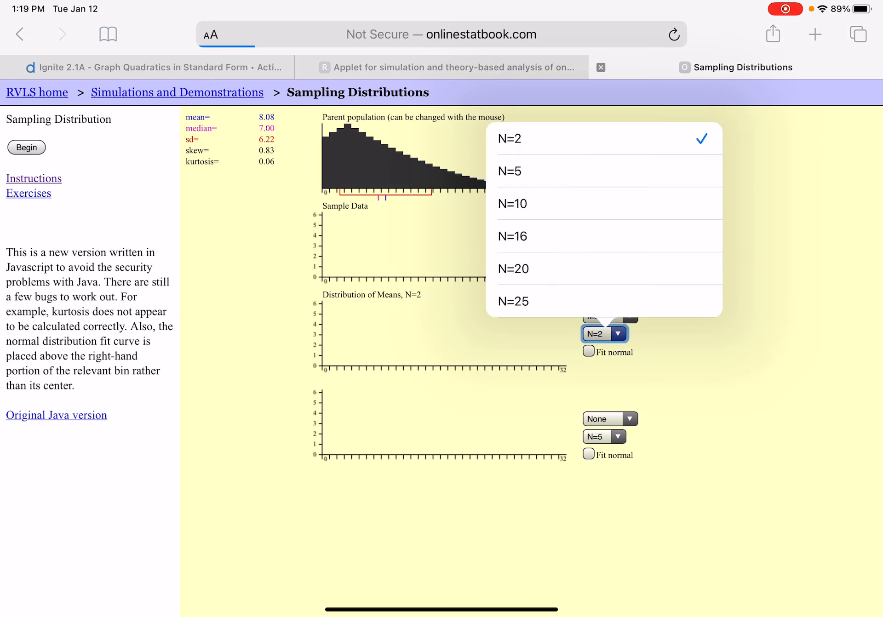
click(513, 302)
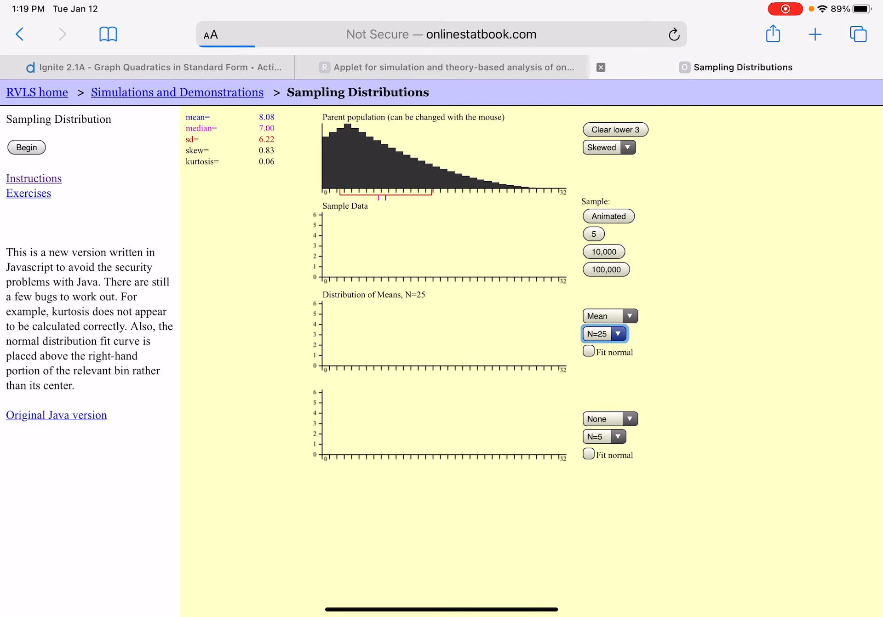
click(594, 234)
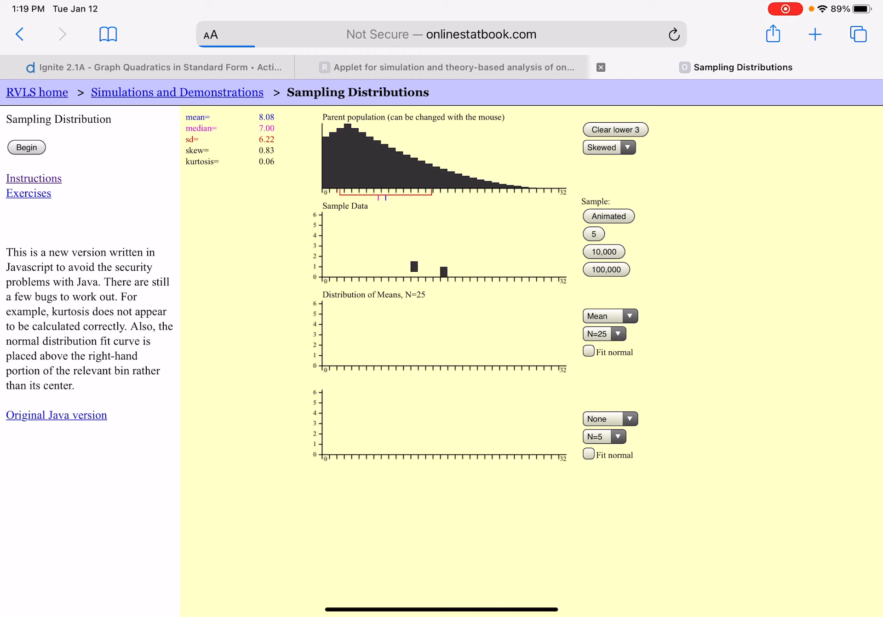
click(594, 234)
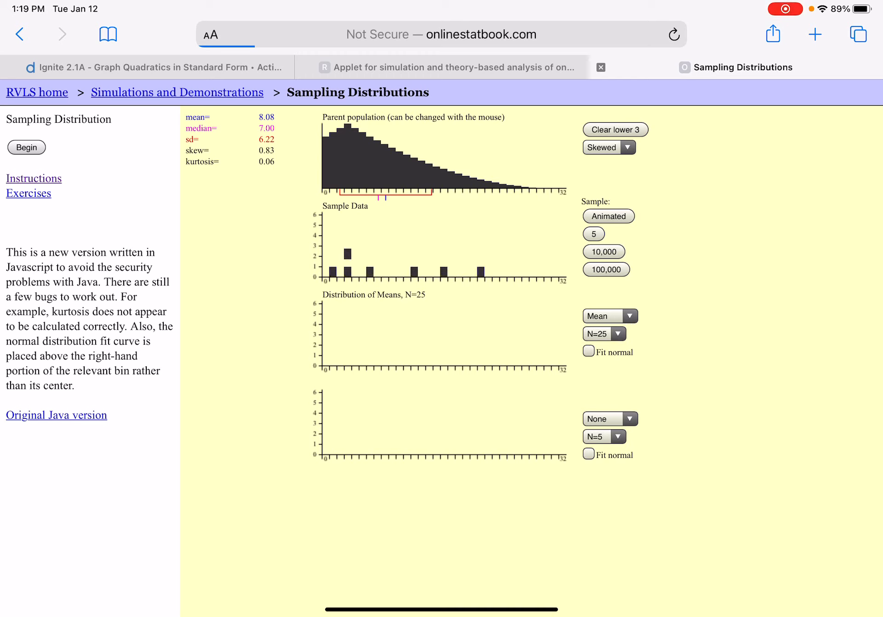
click(594, 234)
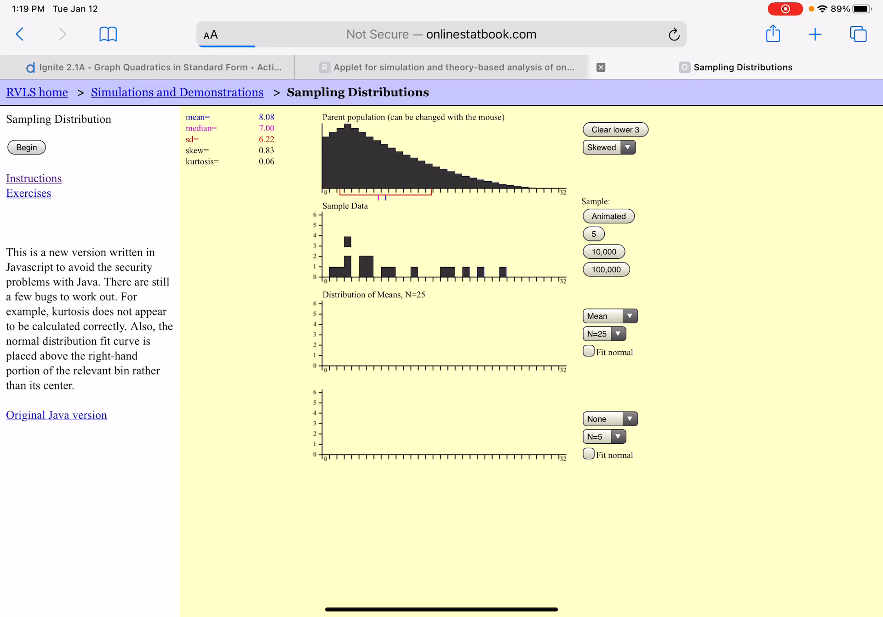
click(594, 234)
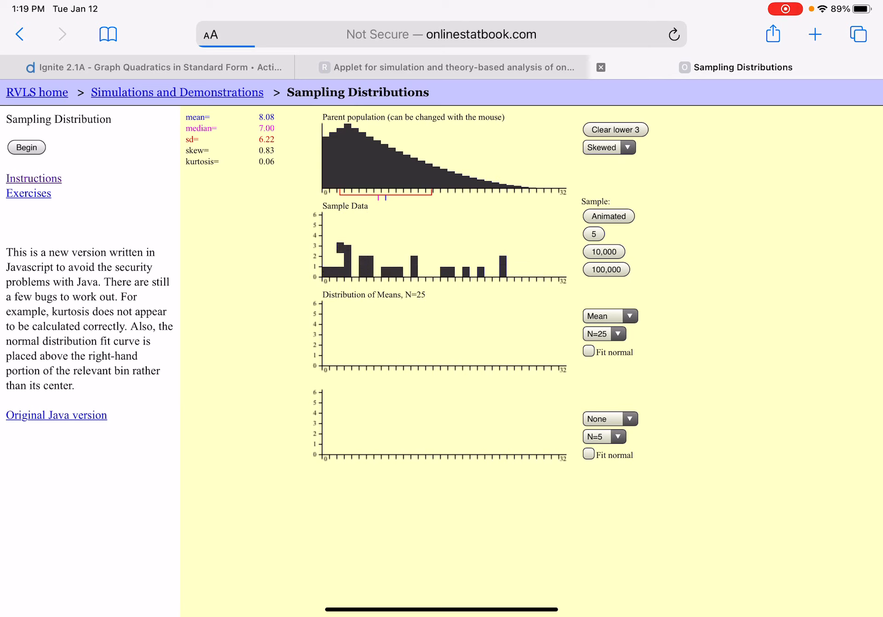
click(594, 234)
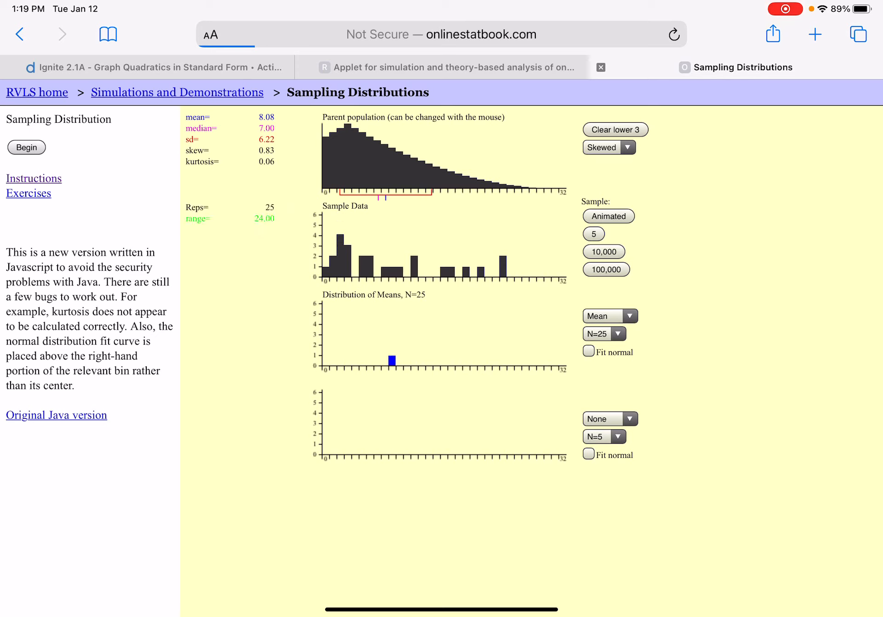
click(604, 252)
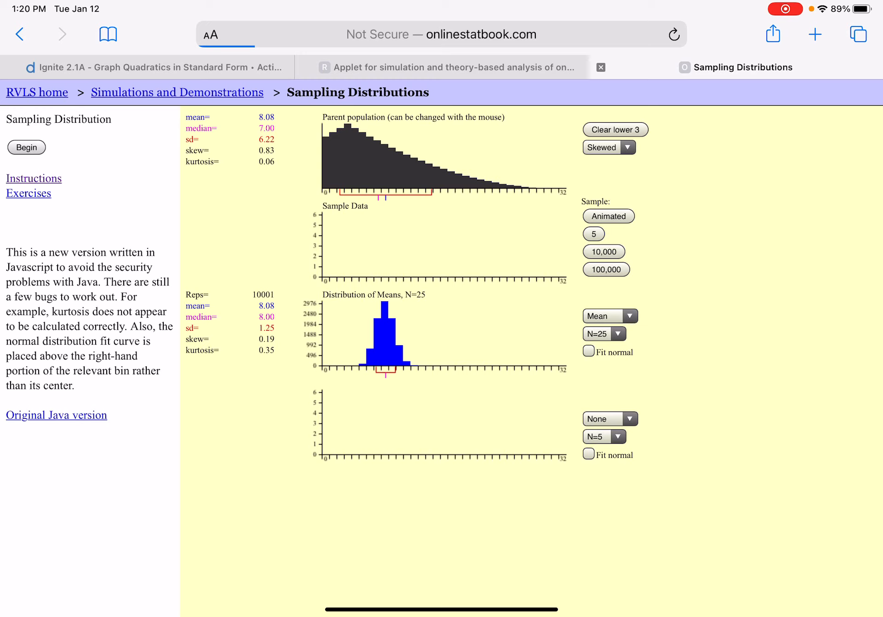
double_click(360, 206)
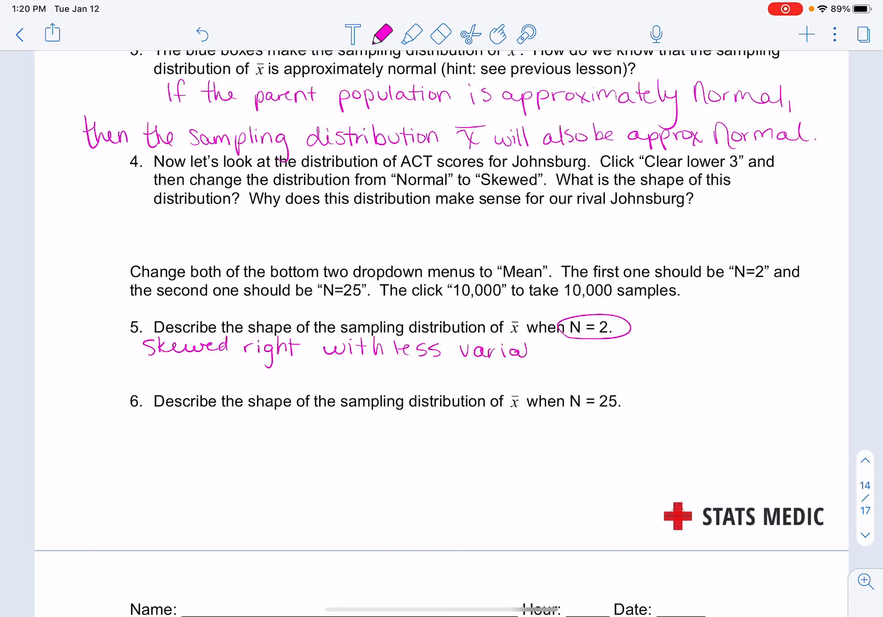
Step: Finish question 5: 'Skewed right with less variability than the parent population.'
text(bility than)
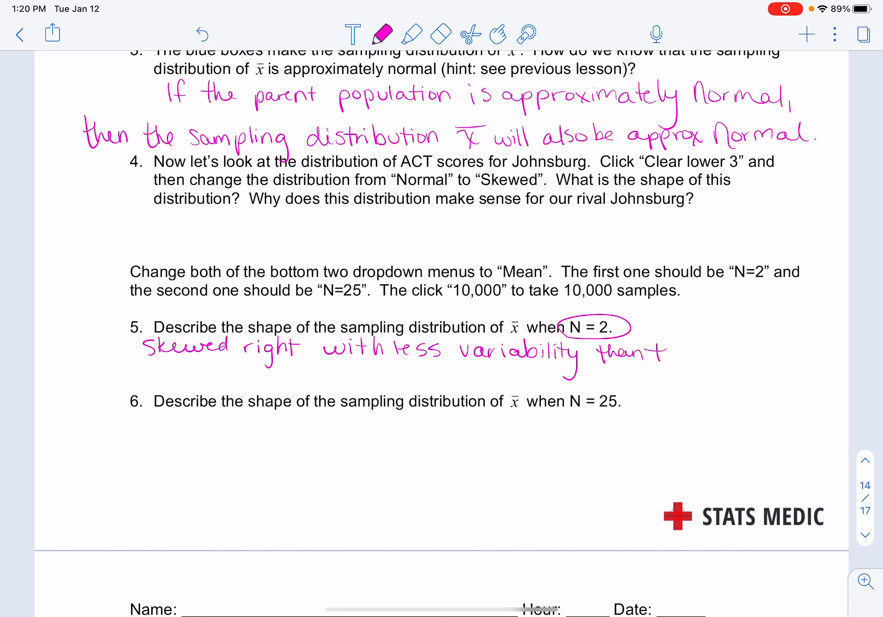
text(the parer)
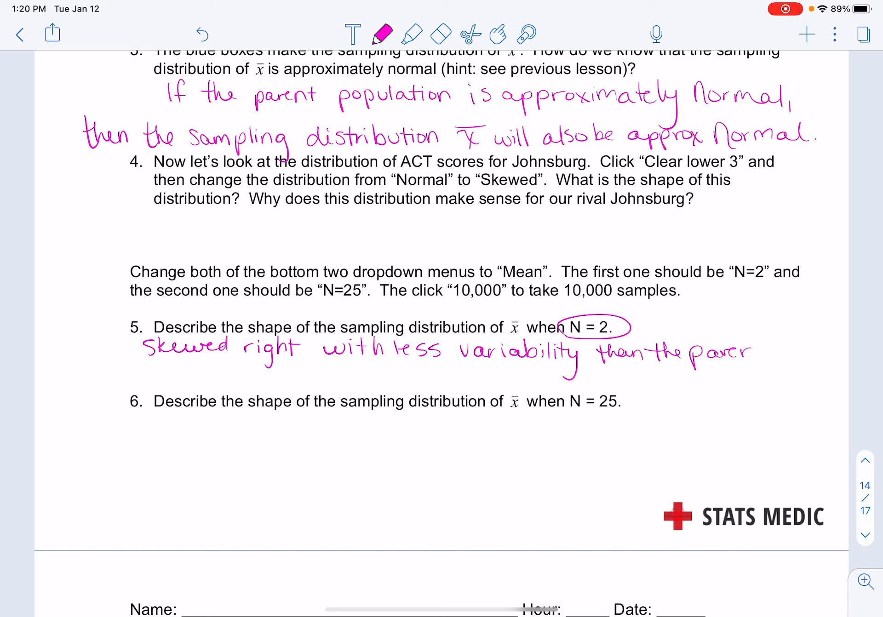
text(population.)
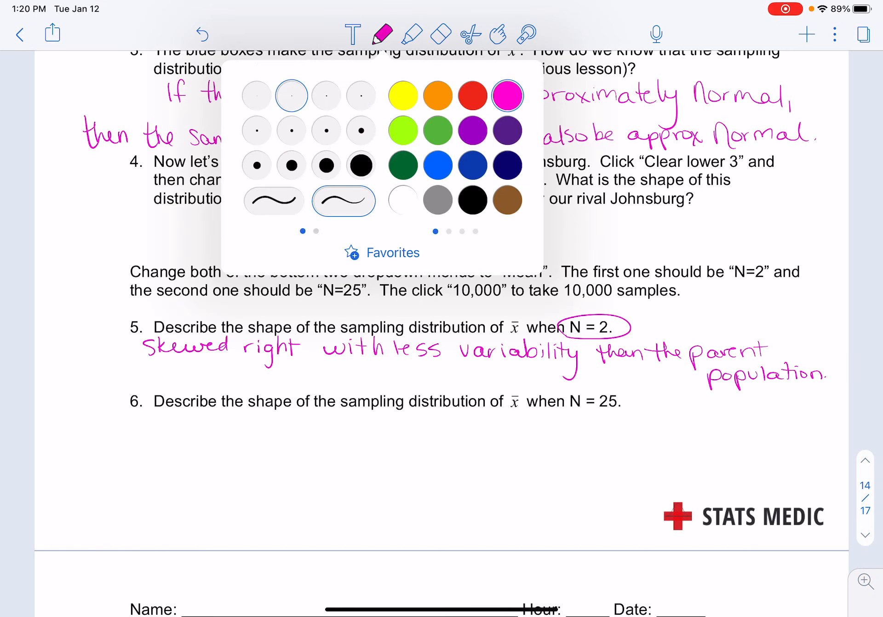
Step: In dark blue, circle N = 25 and write the large-enough sample size condition, underlining 'large enough'
click(384, 32)
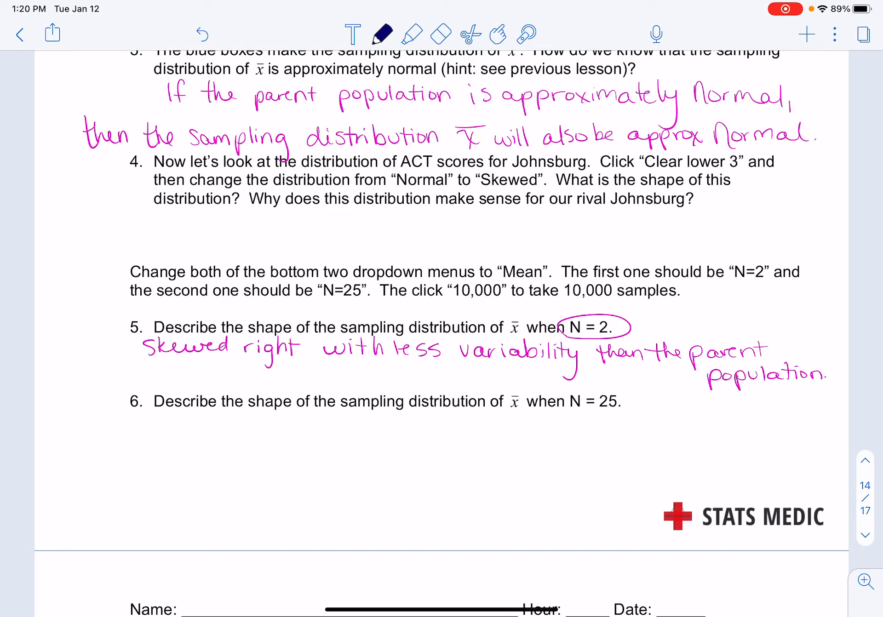
drag(541, 389, 619, 405)
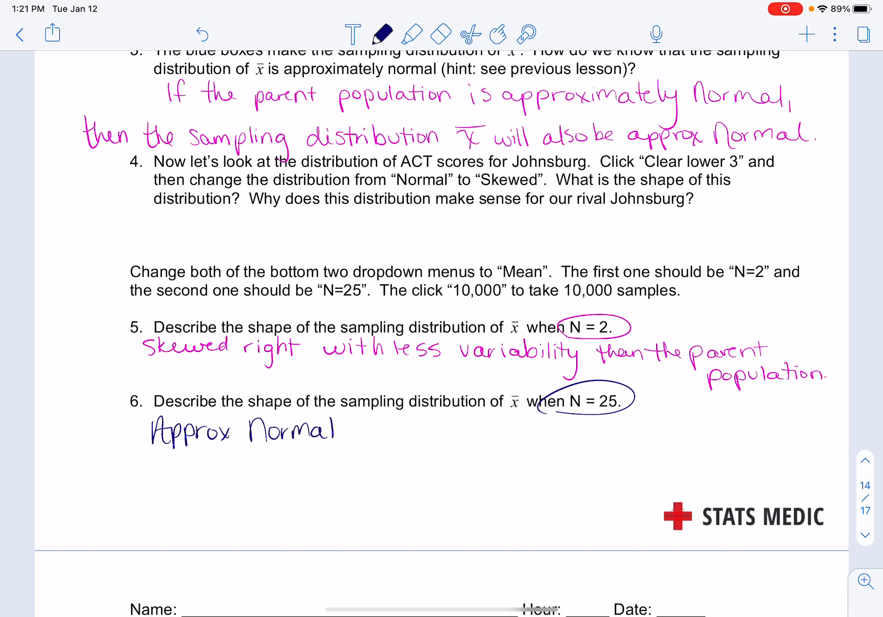
text(→w)
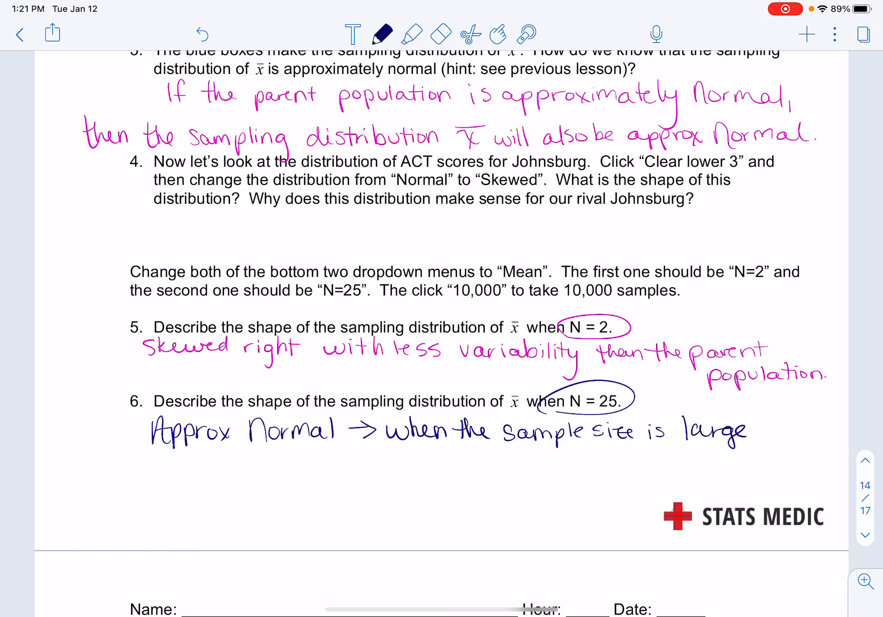
text(enough,)
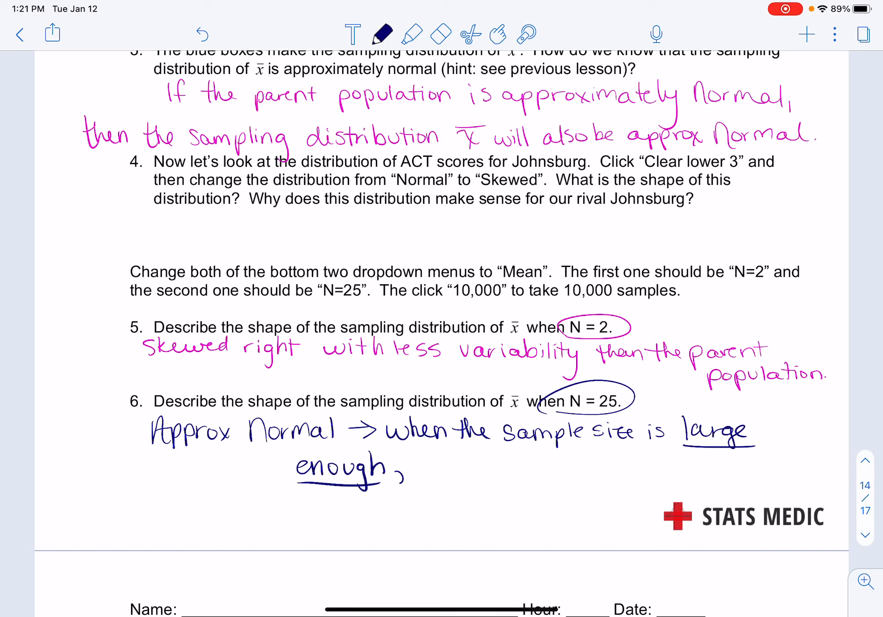
text(then ou)
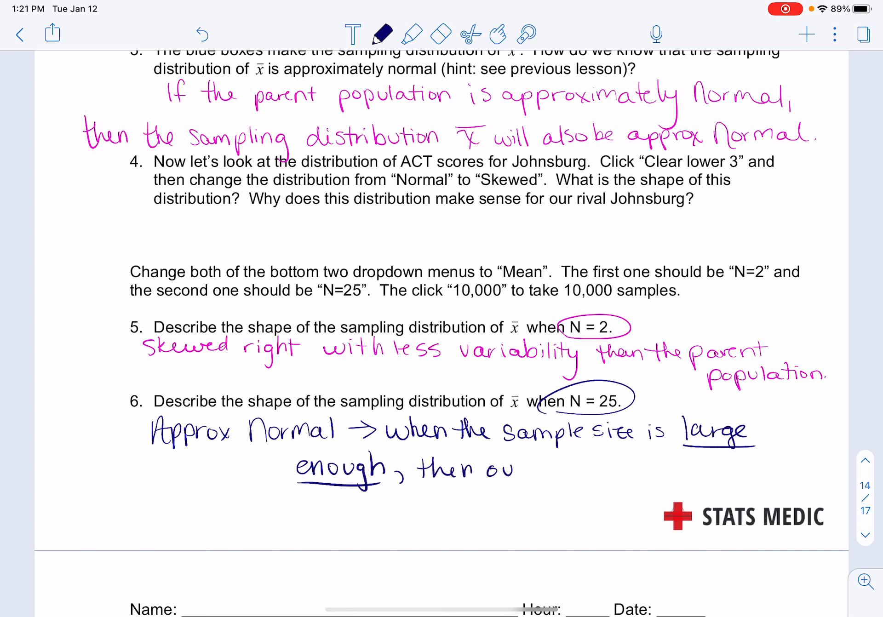
drag(507, 467, 592, 467)
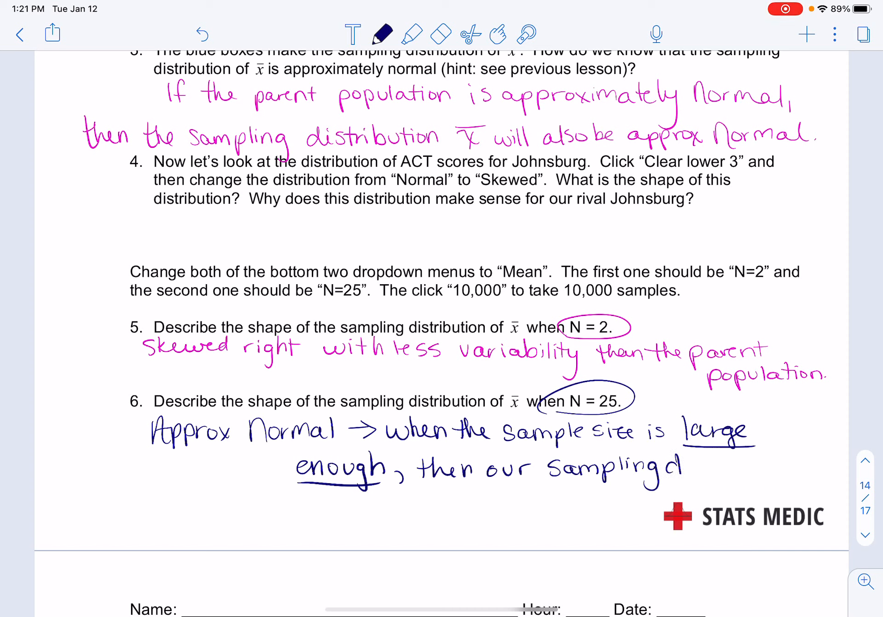
Step: Complete the answer: the sampling distribution will be approx. Normal
text(istrib.)
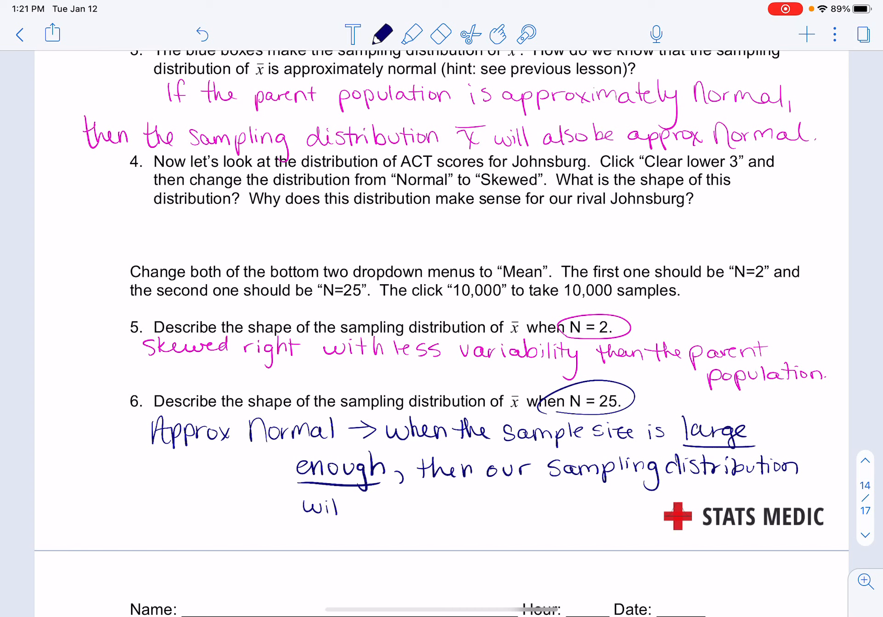
text(will be ay)
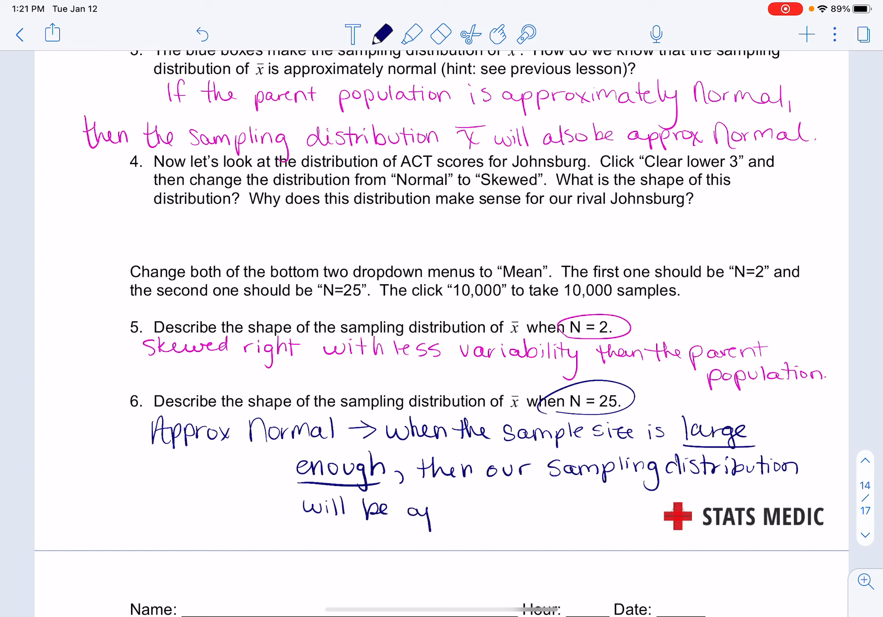
text(approx!)
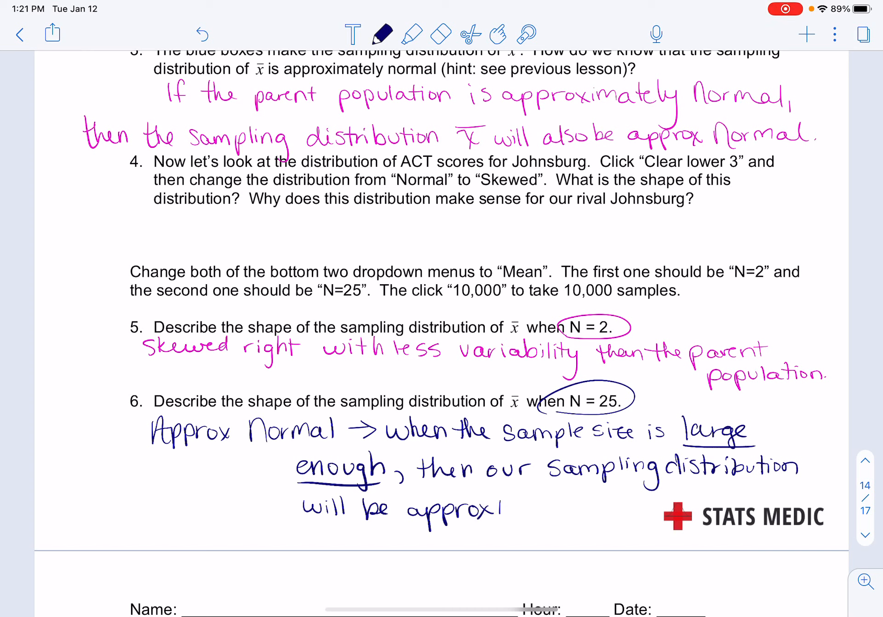
text(Norma)
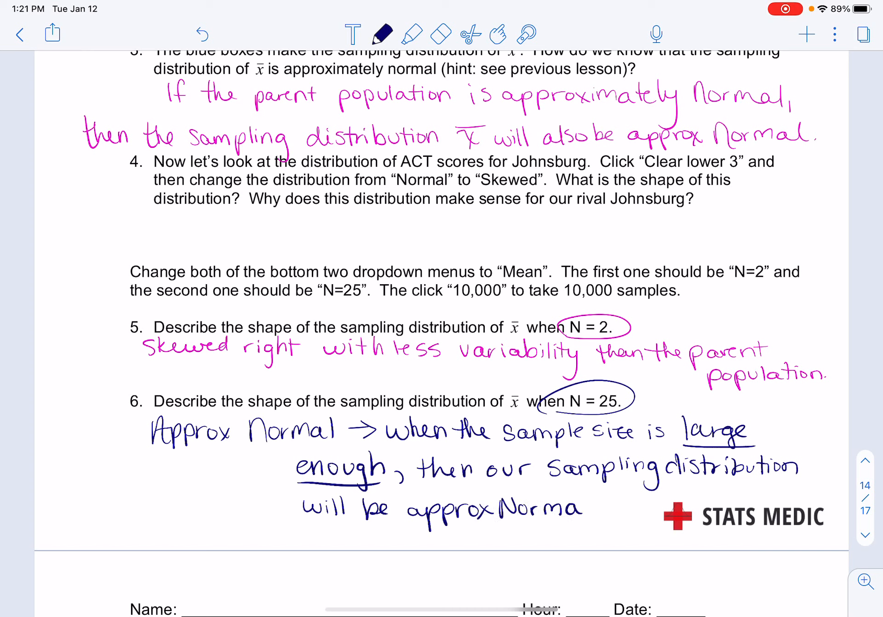
click(381, 31)
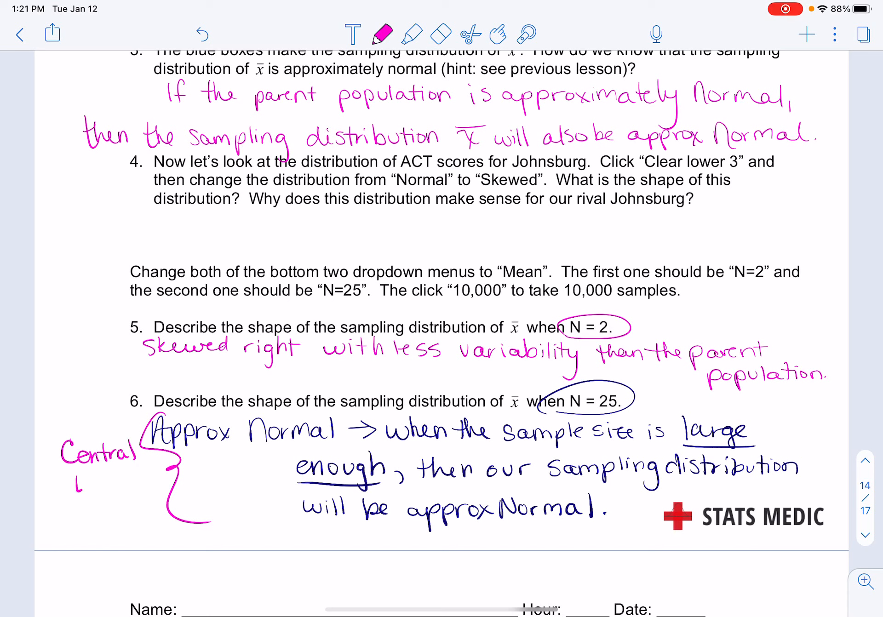
Step: Label the question 6 answer 'Central Limit Theorem' in pink beside a brace
text(Limit)
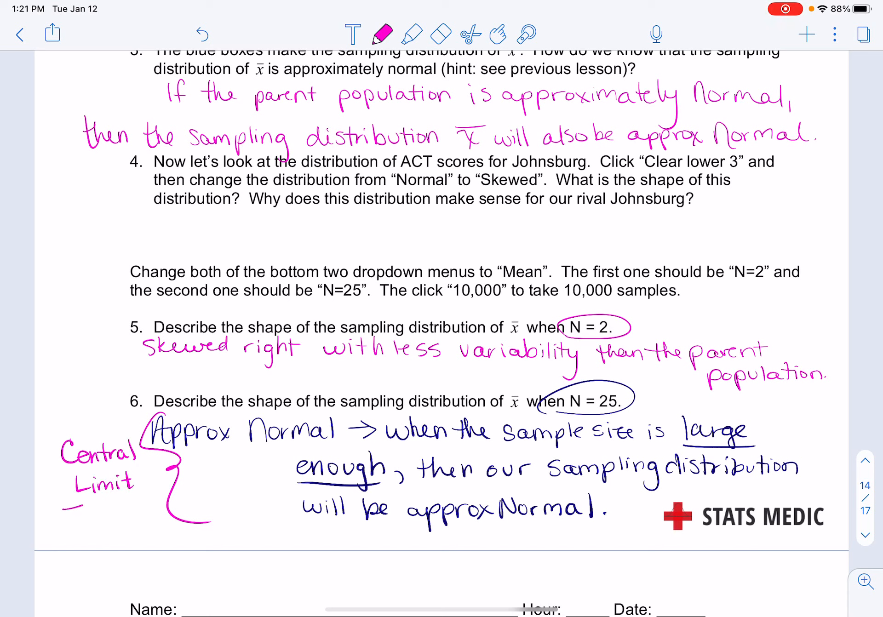
text(Theorem)
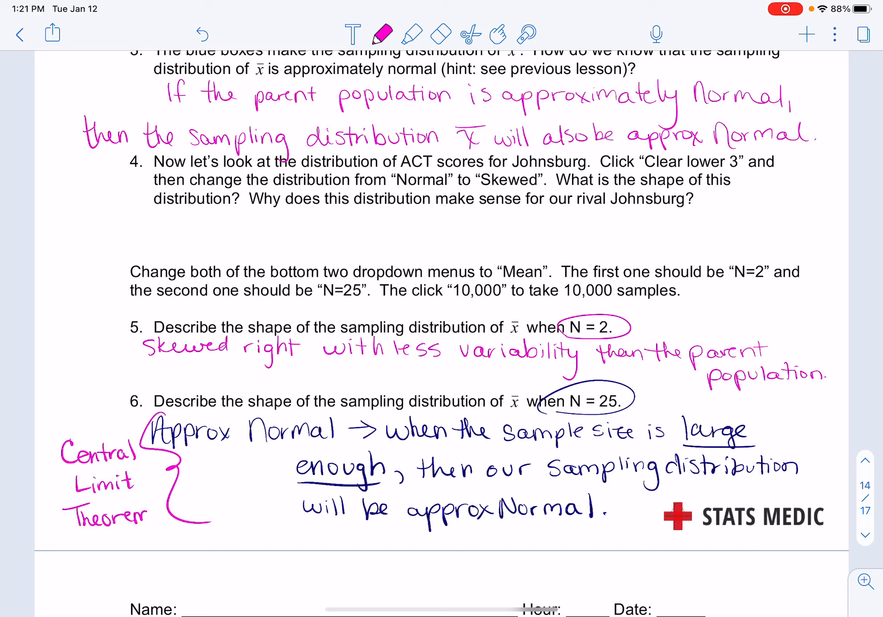
click(381, 32)
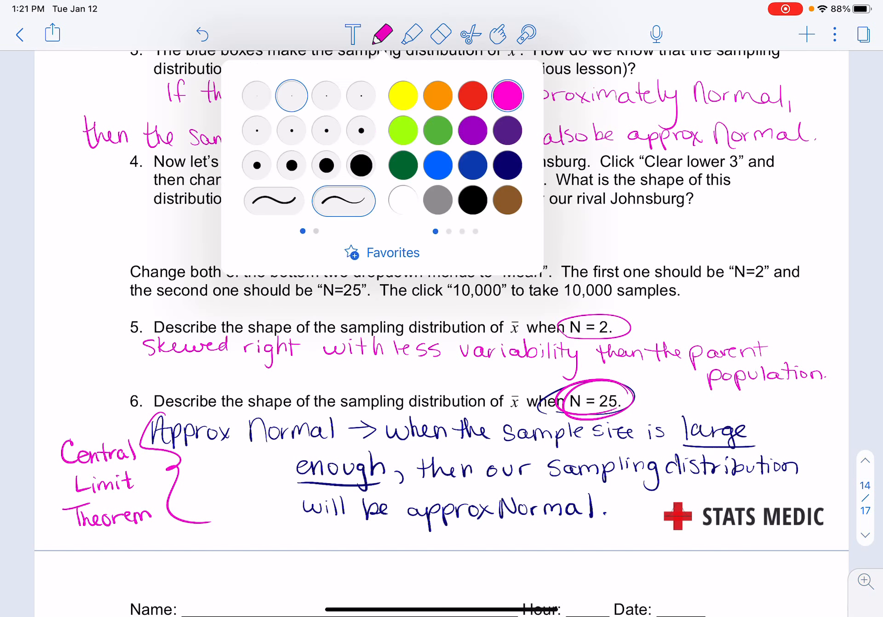
Step: Draw a green box around N = 25 and write 'n ≥ 30' beside 'large enough'
click(382, 32)
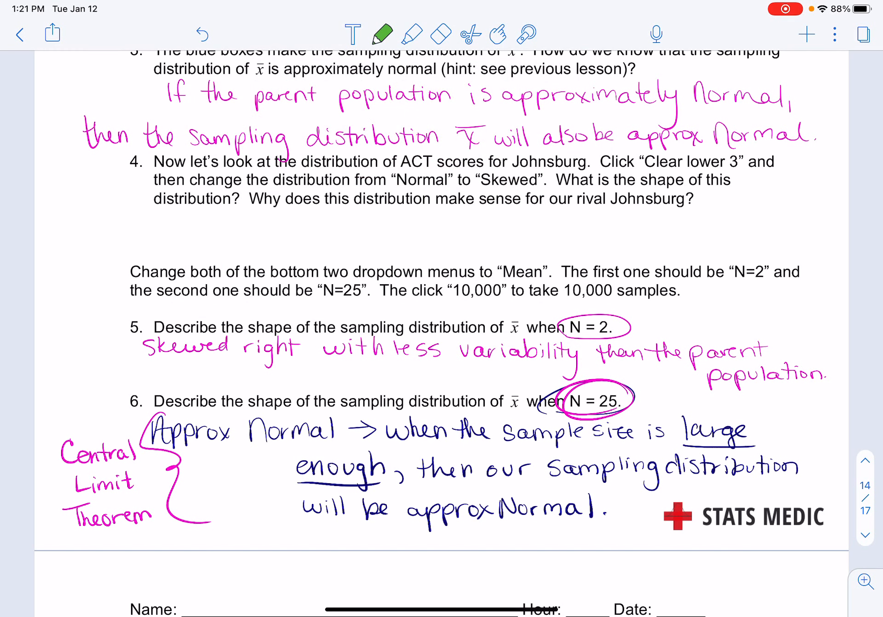
drag(564, 389, 615, 394)
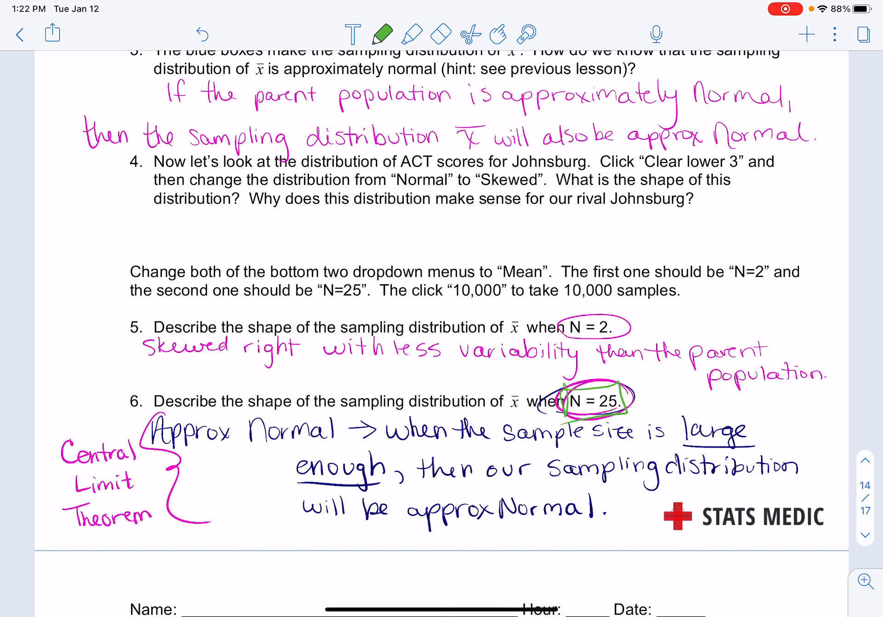
text(n≥)
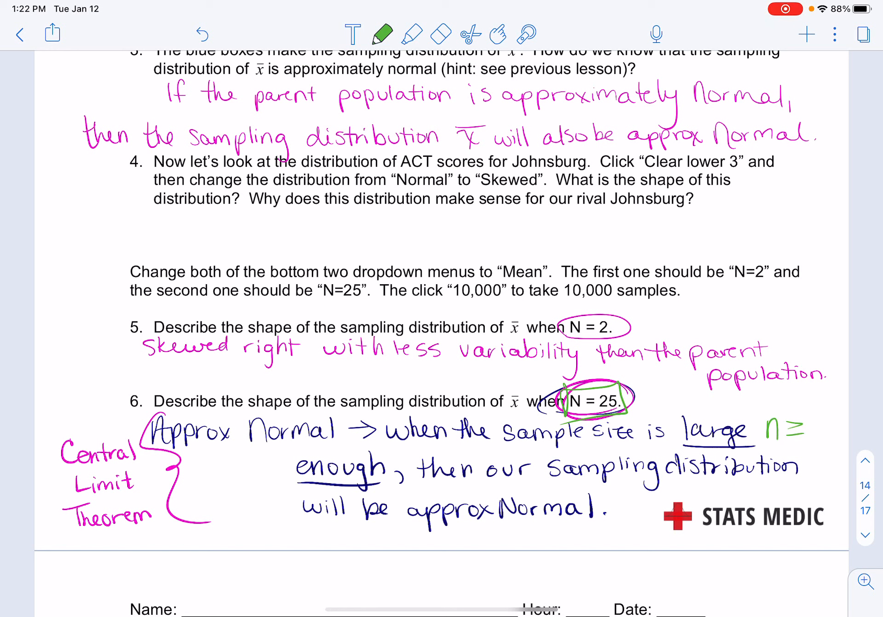
text(30)
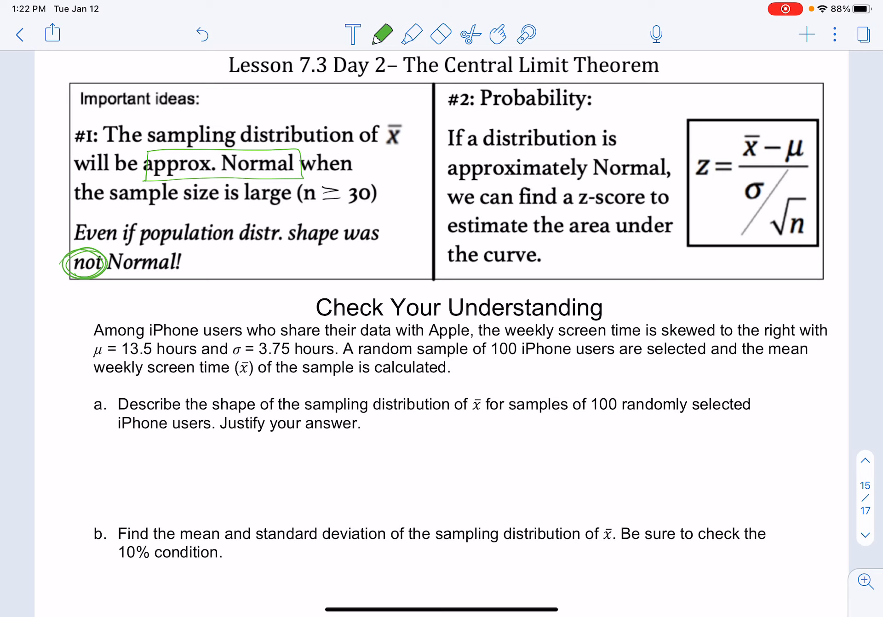
Step: Underline the population distribution shape phrase and box the n ≥ 30 condition in green
drag(451, 214, 642, 214)
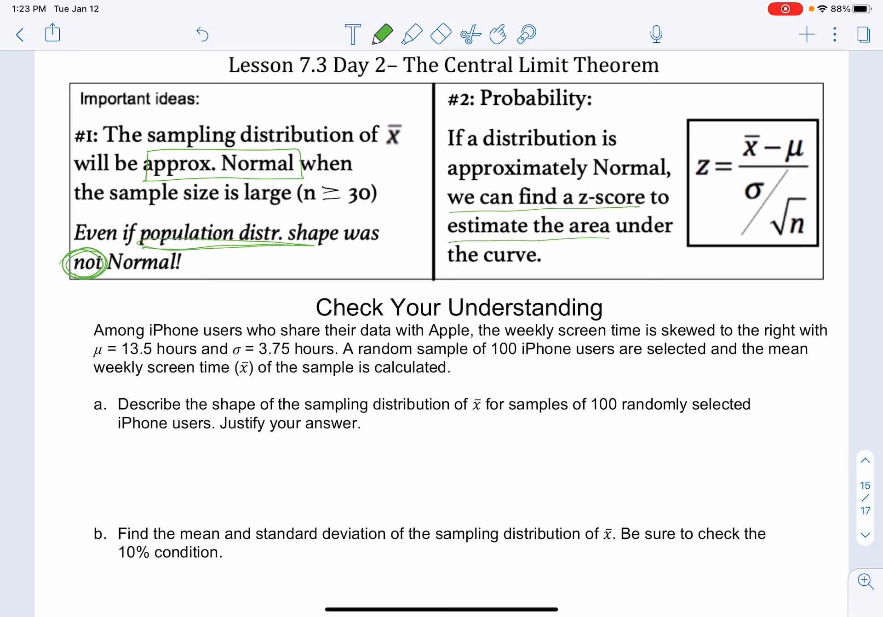
drag(286, 189, 383, 204)
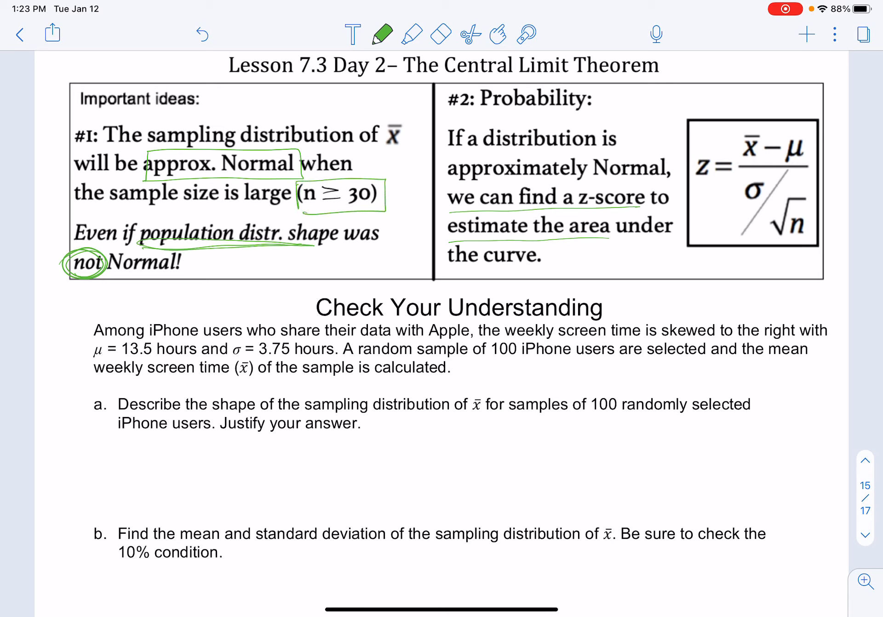
scroll(down, 3)
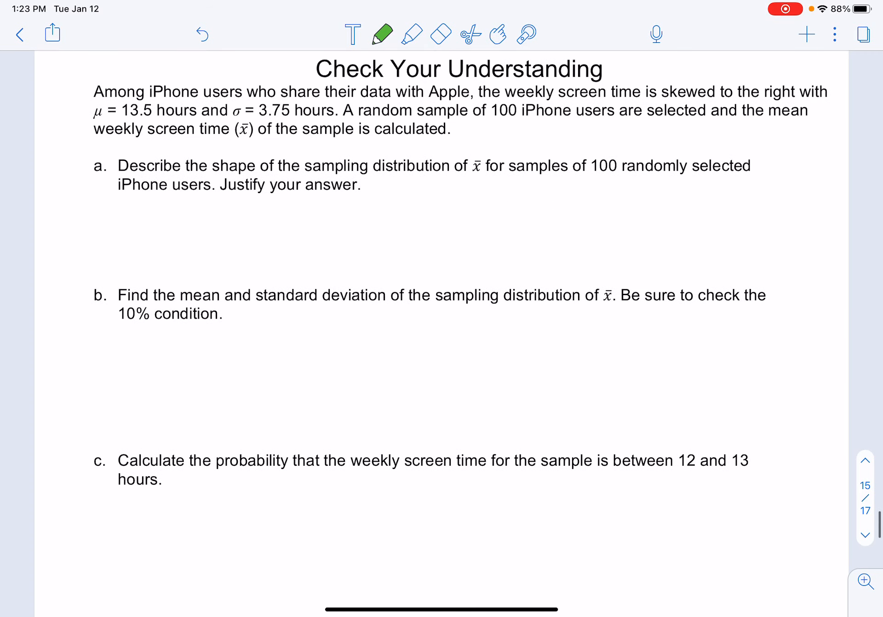